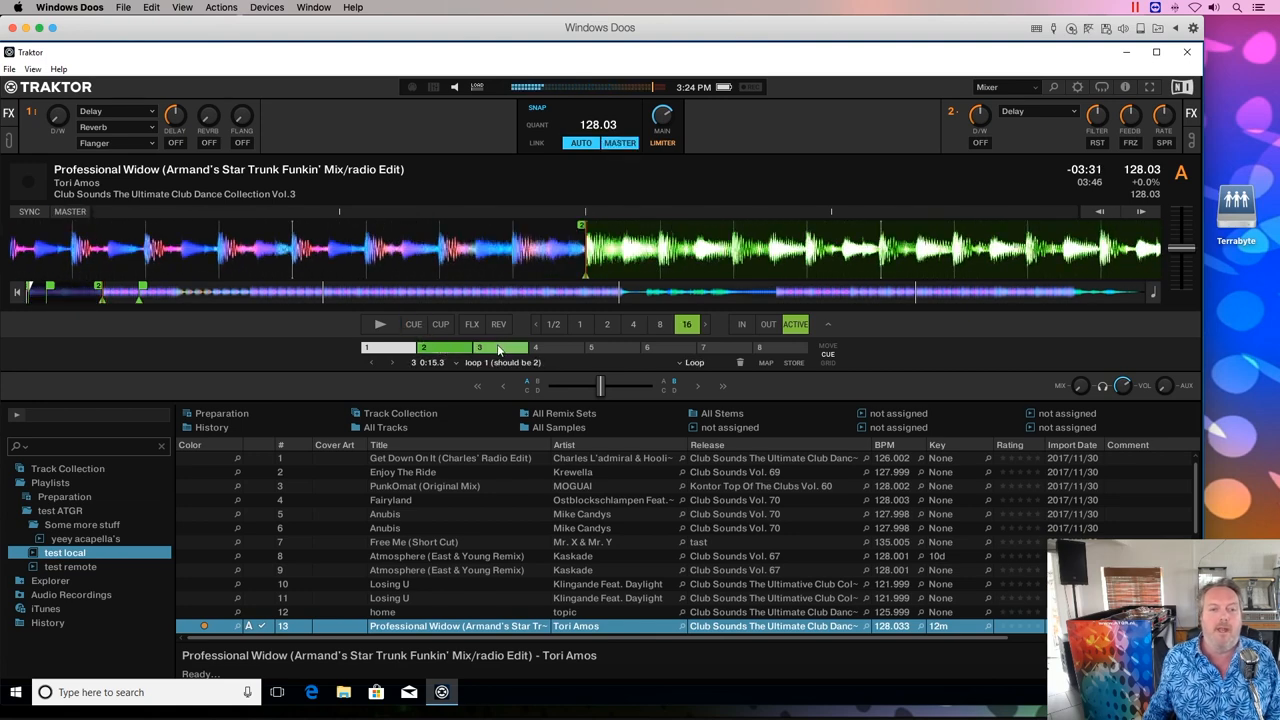
Step: Export the whole Traktor track collection as NML with the Desktop as destination
click(660, 324)
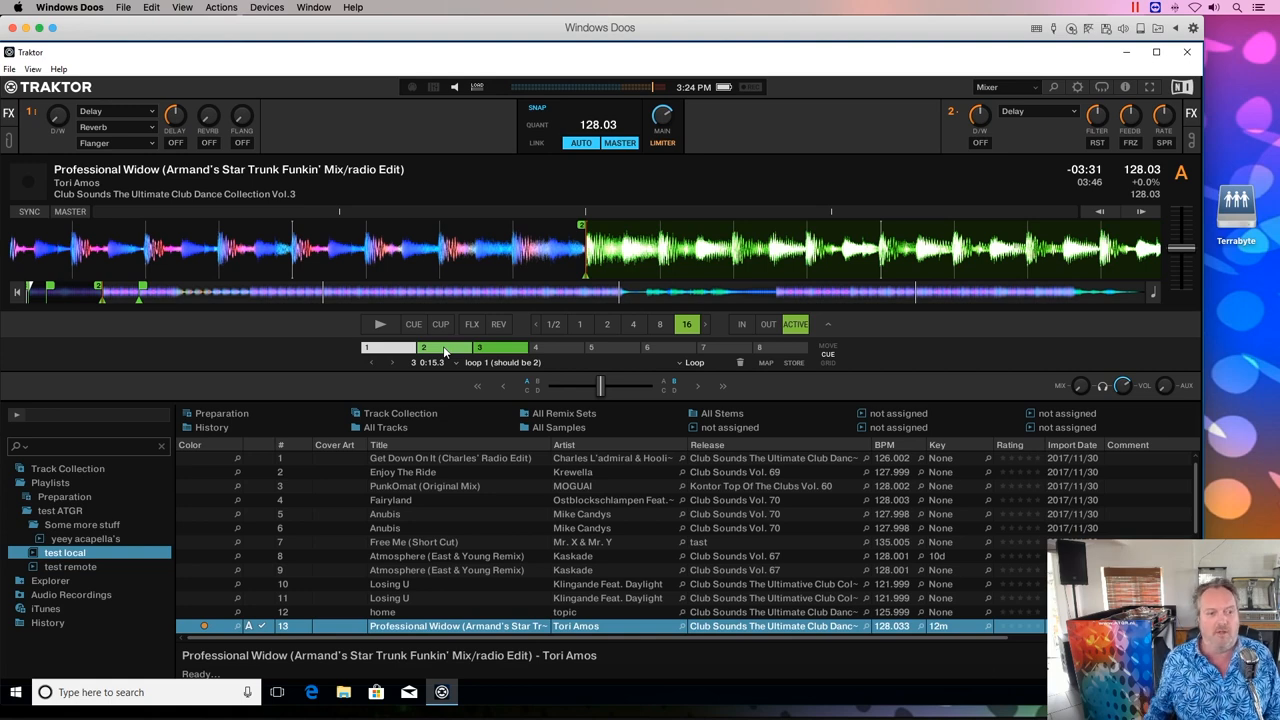
right_click(68, 468)
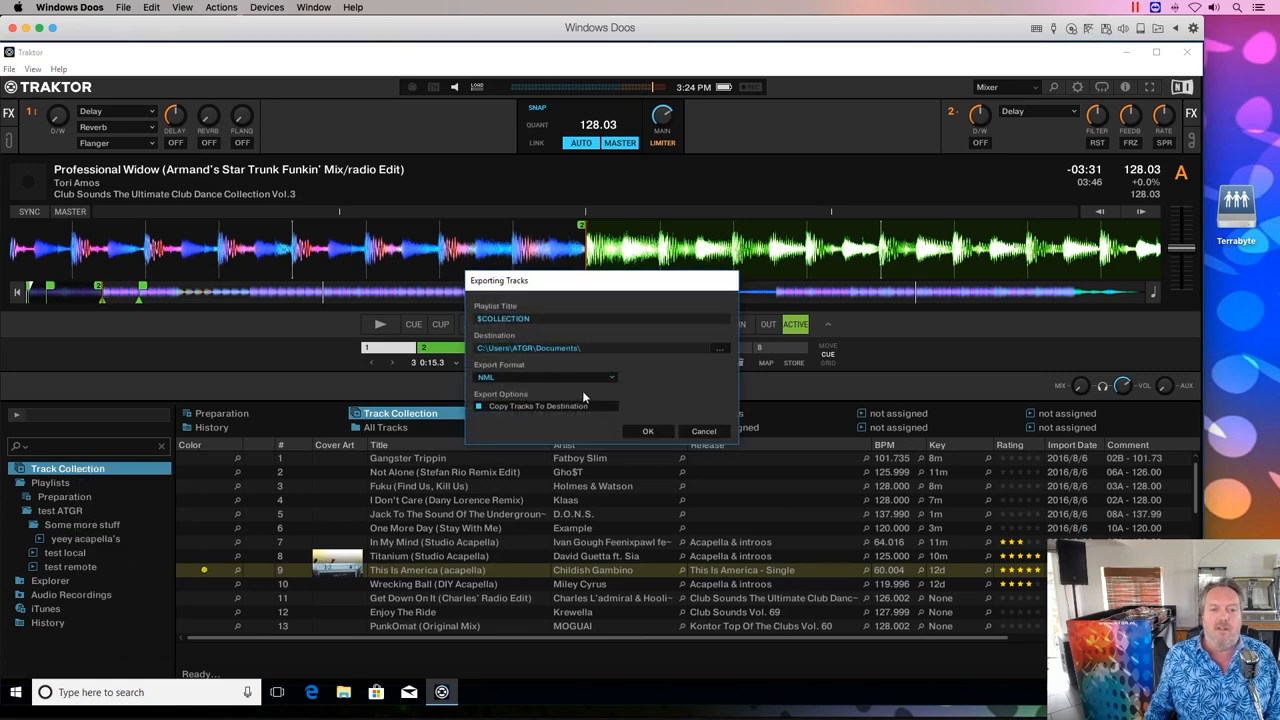
click(478, 406)
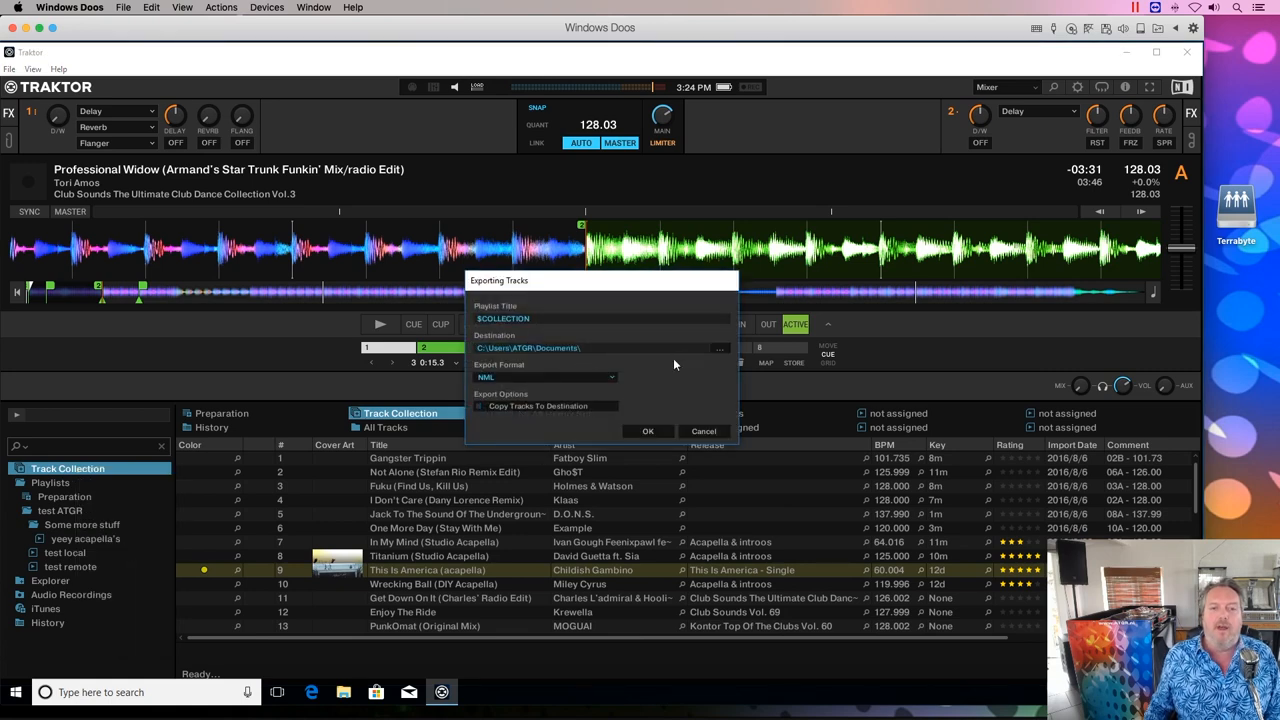
click(720, 348)
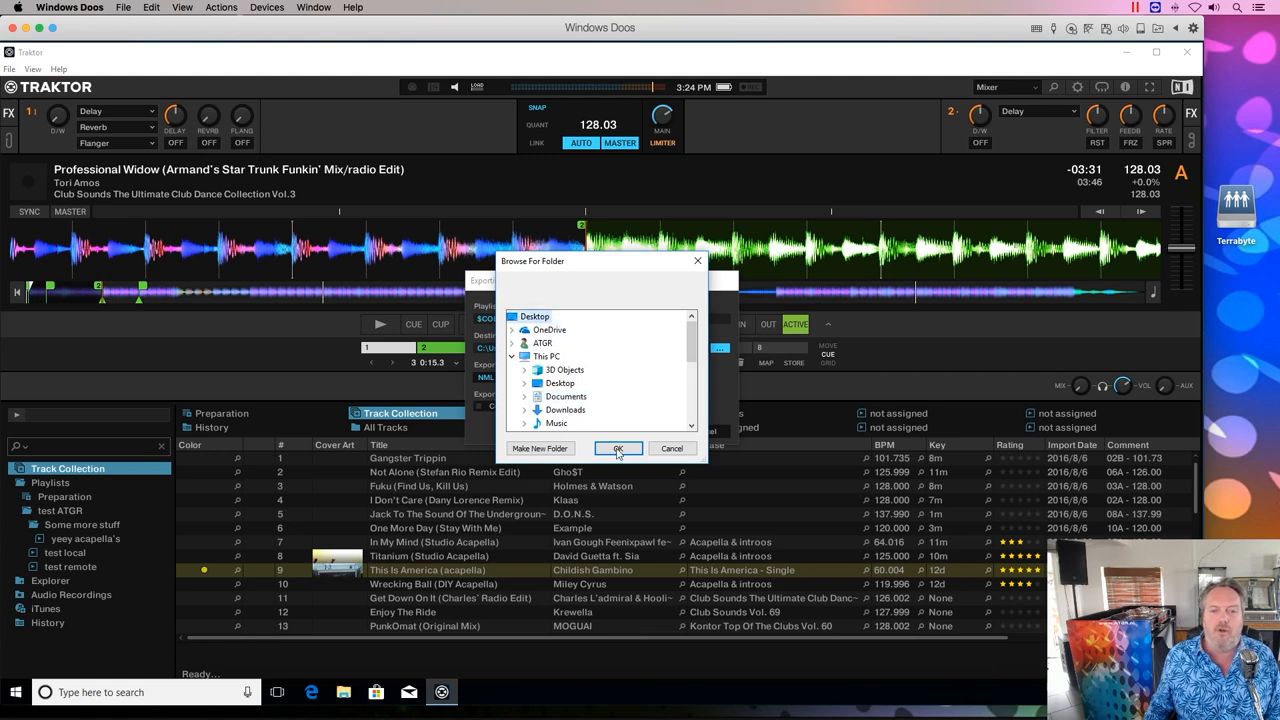
click(616, 448)
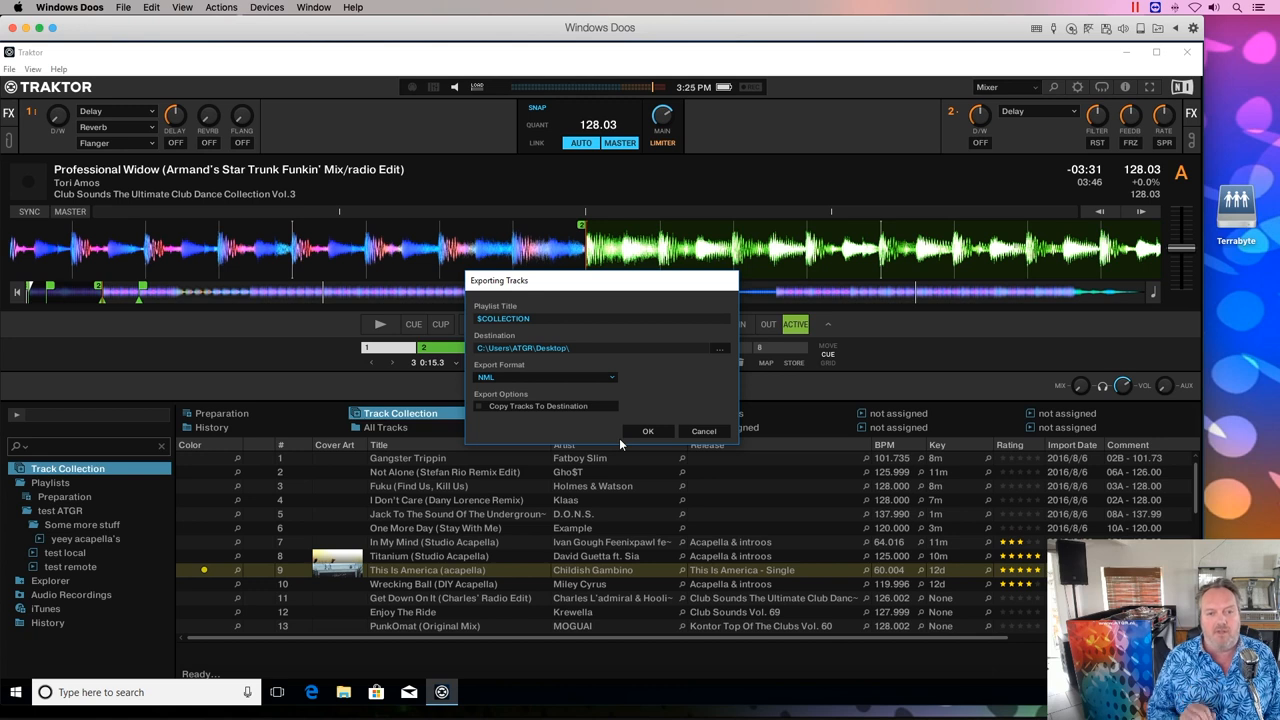
mouse_move(504, 412)
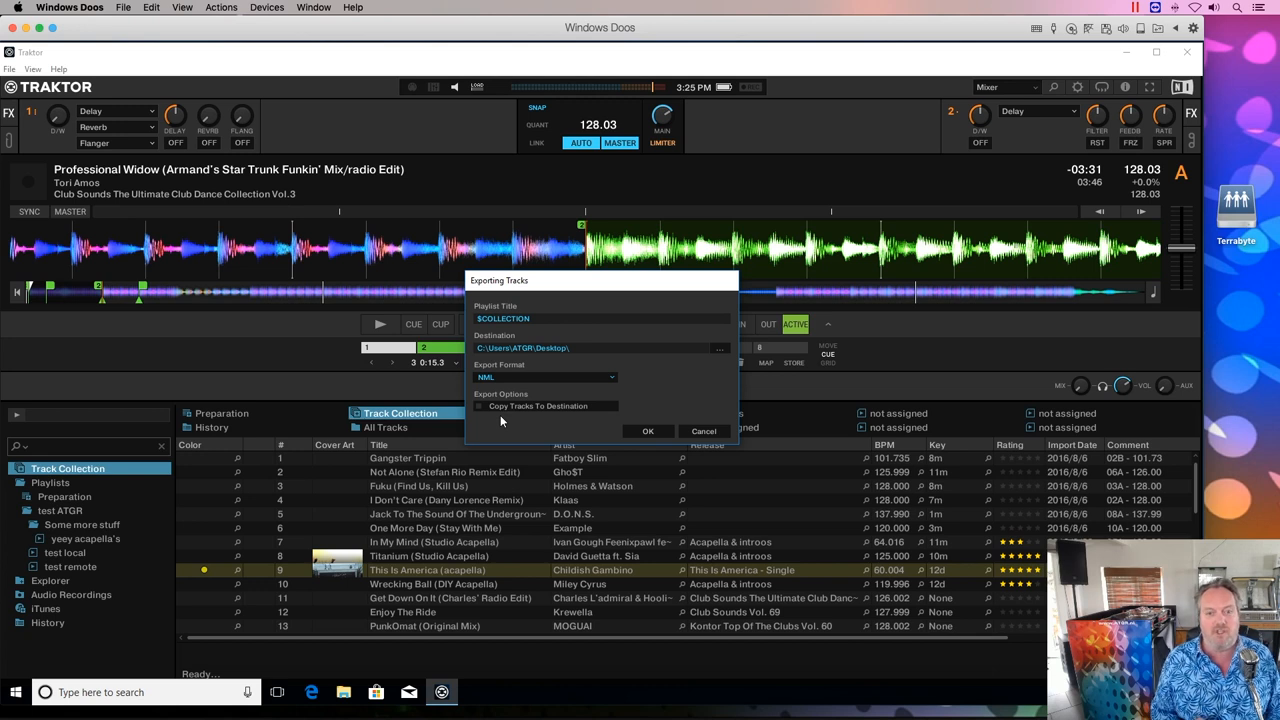
mouse_move(630, 438)
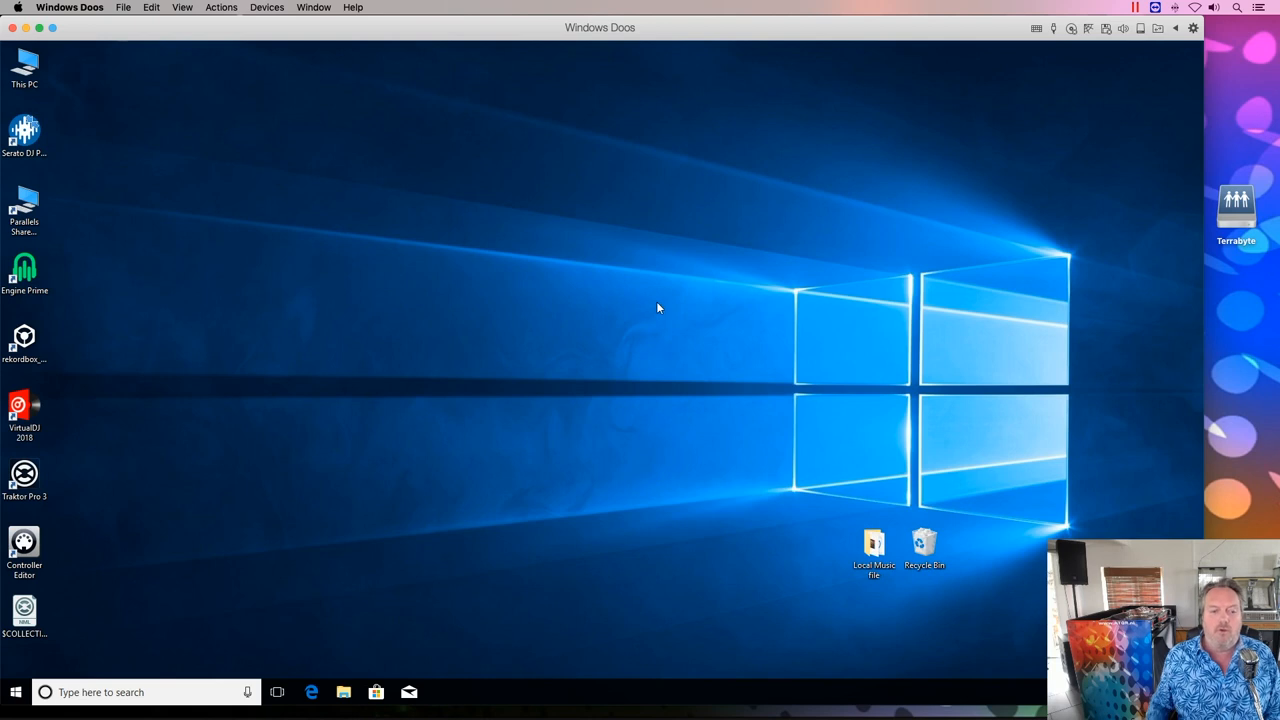
mouse_move(42, 596)
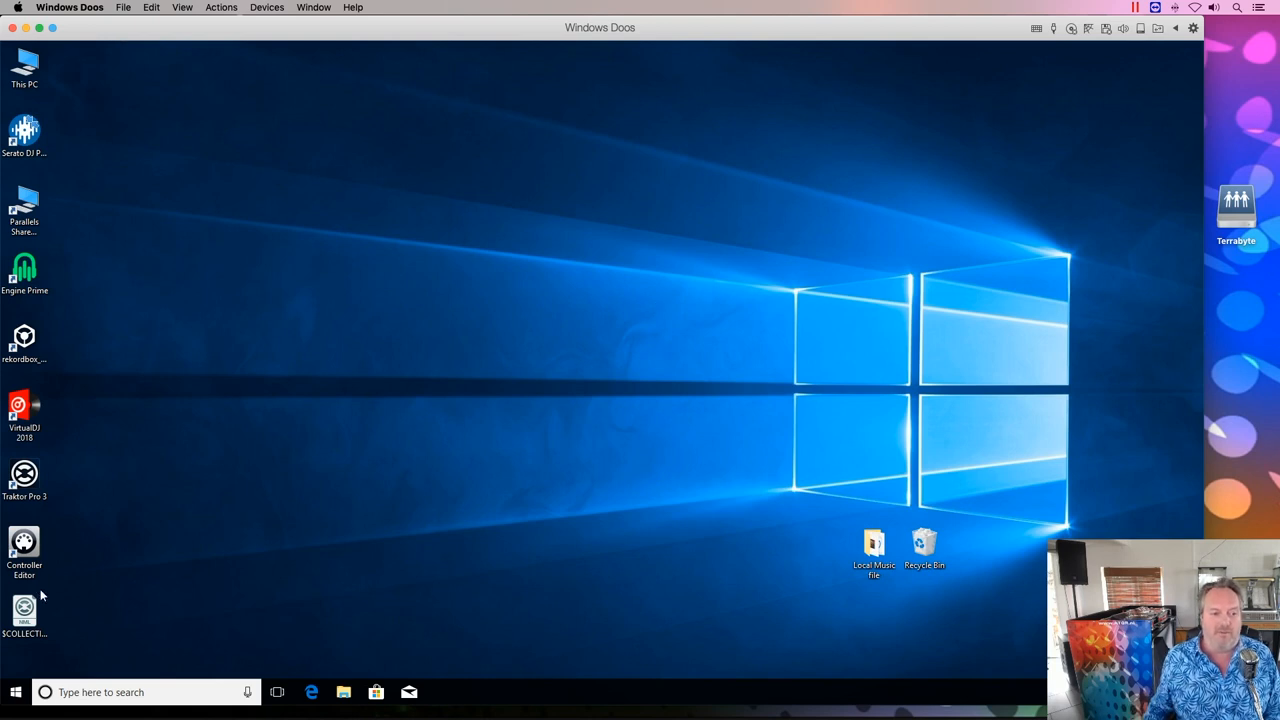
Step: Move the exported $COLLECTION.nml file out into open space on the desktop
drag(24, 610, 474, 210)
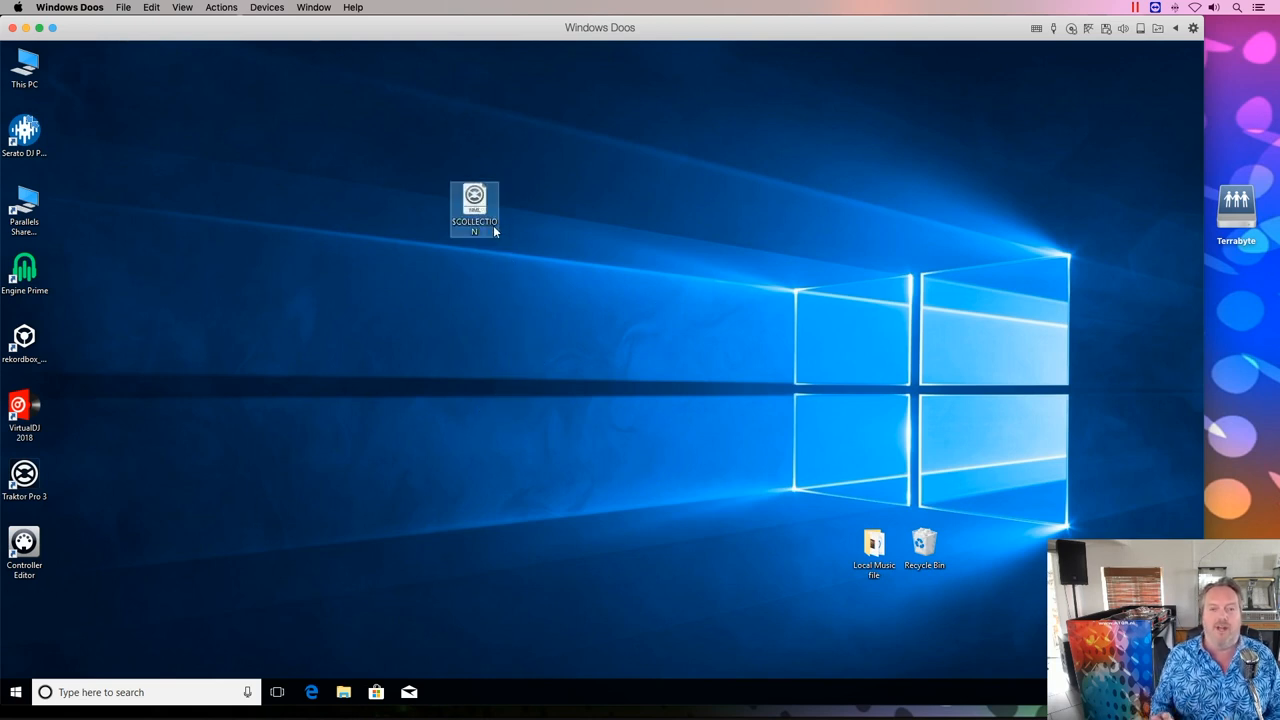
mouse_move(474, 210)
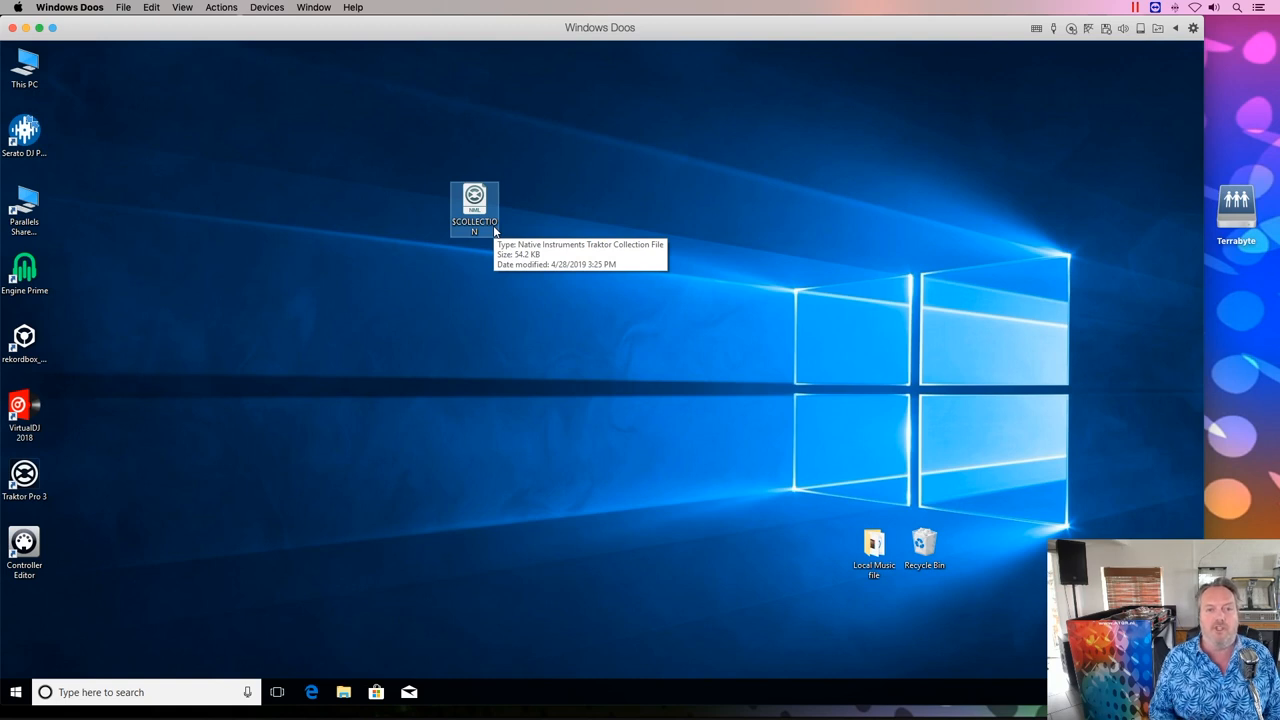
mouse_move(672, 240)
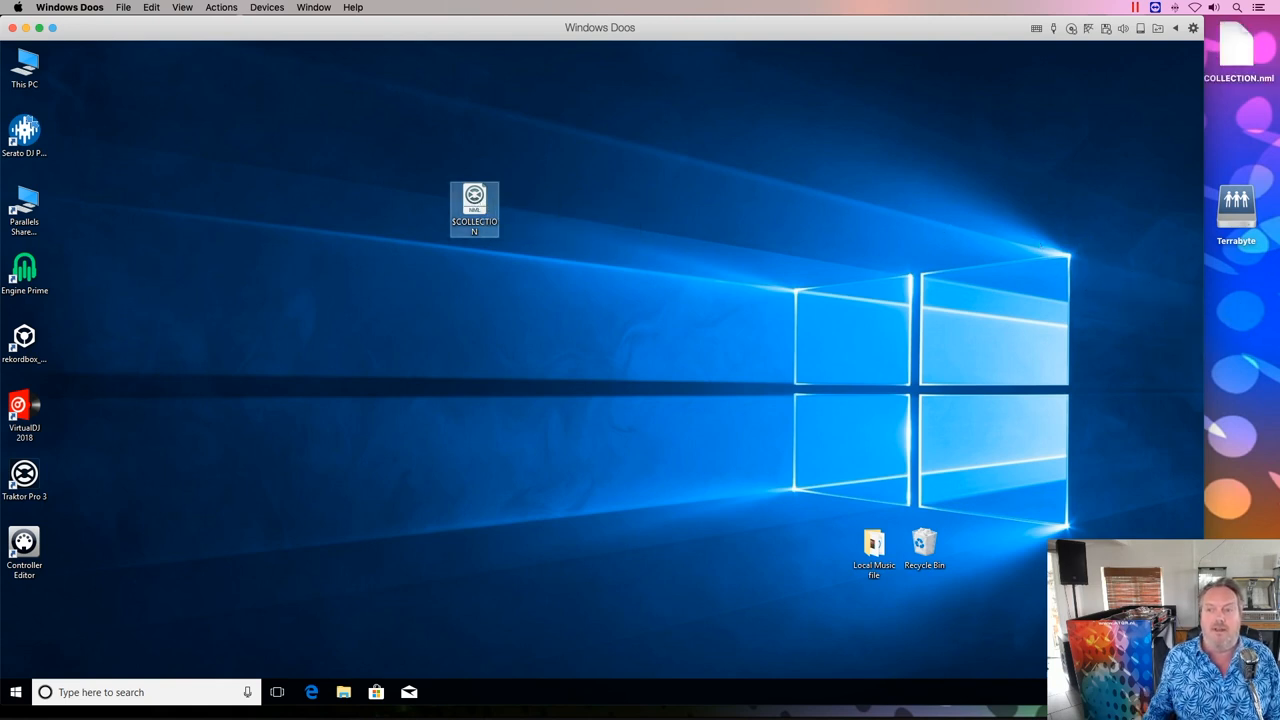
mouse_move(1016, 240)
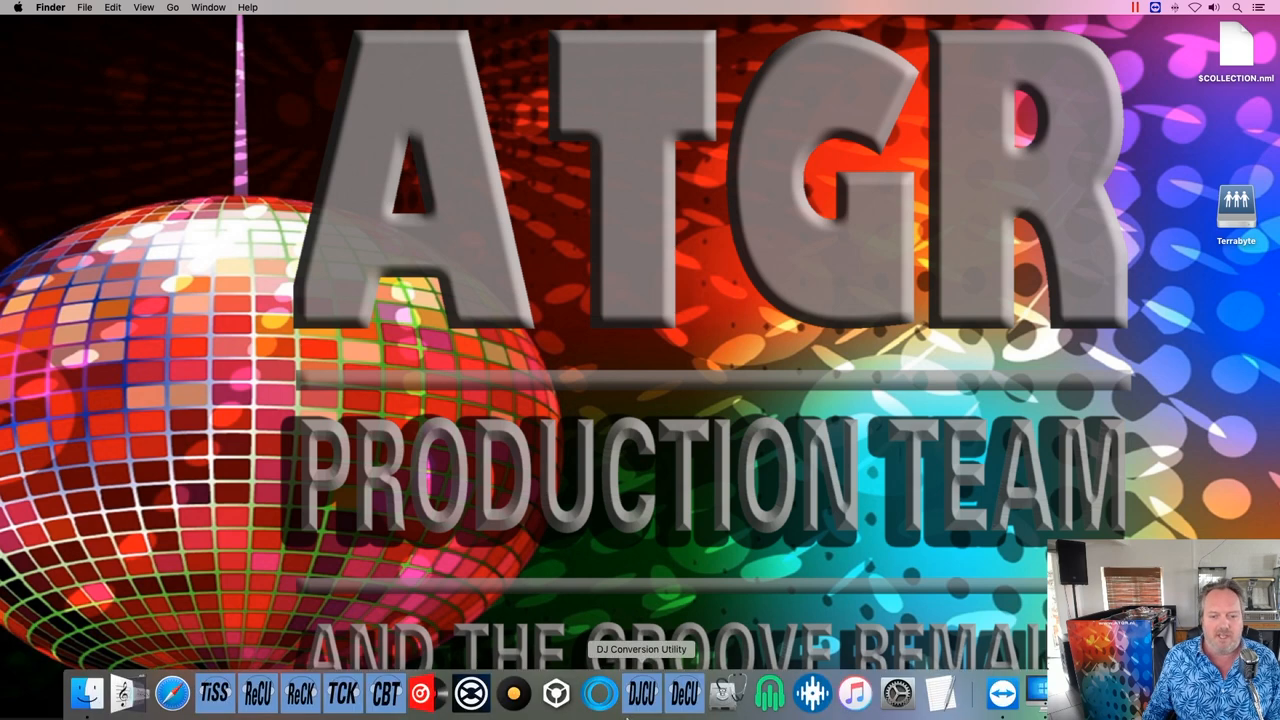
Step: Launch DJ Conversion Utility and choose Traktor (nml) as source, reaching its specific settings
click(642, 692)
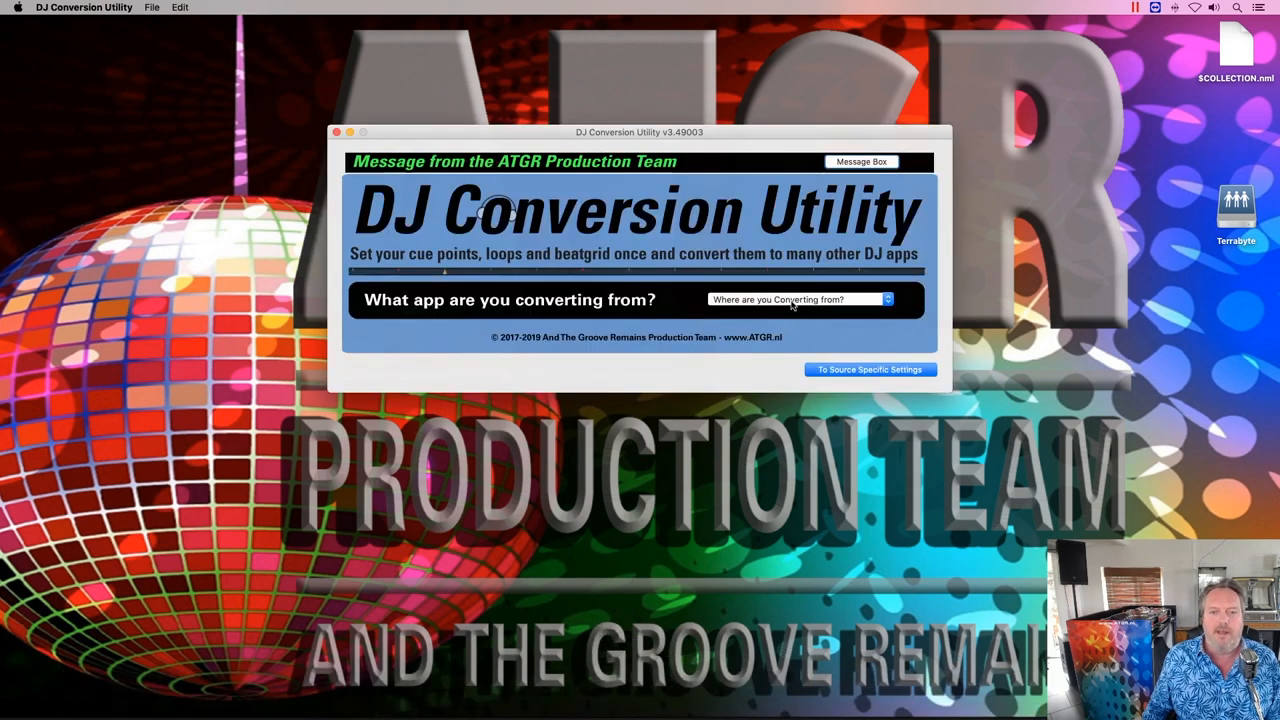
click(796, 300)
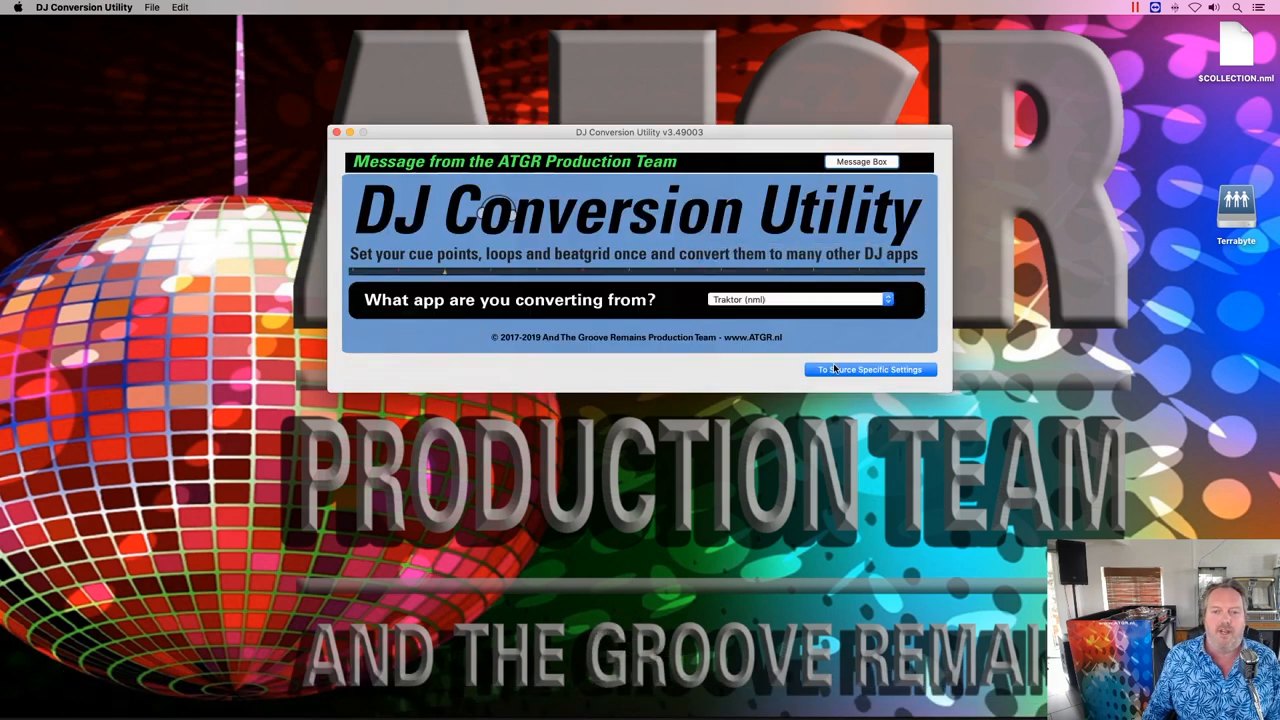
click(868, 368)
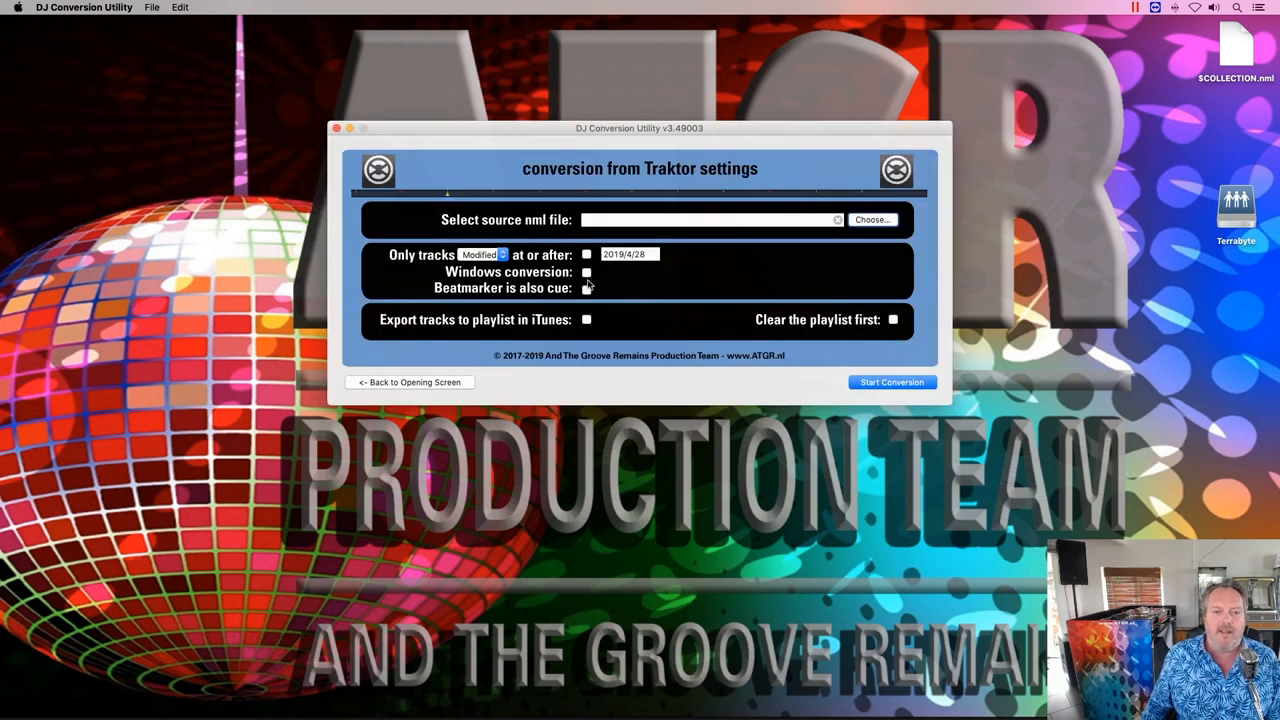
Step: Load $COLLECTION.nml as source with Windows conversion and beatmarker-as-cue enabled, and run the conversion
click(588, 272)
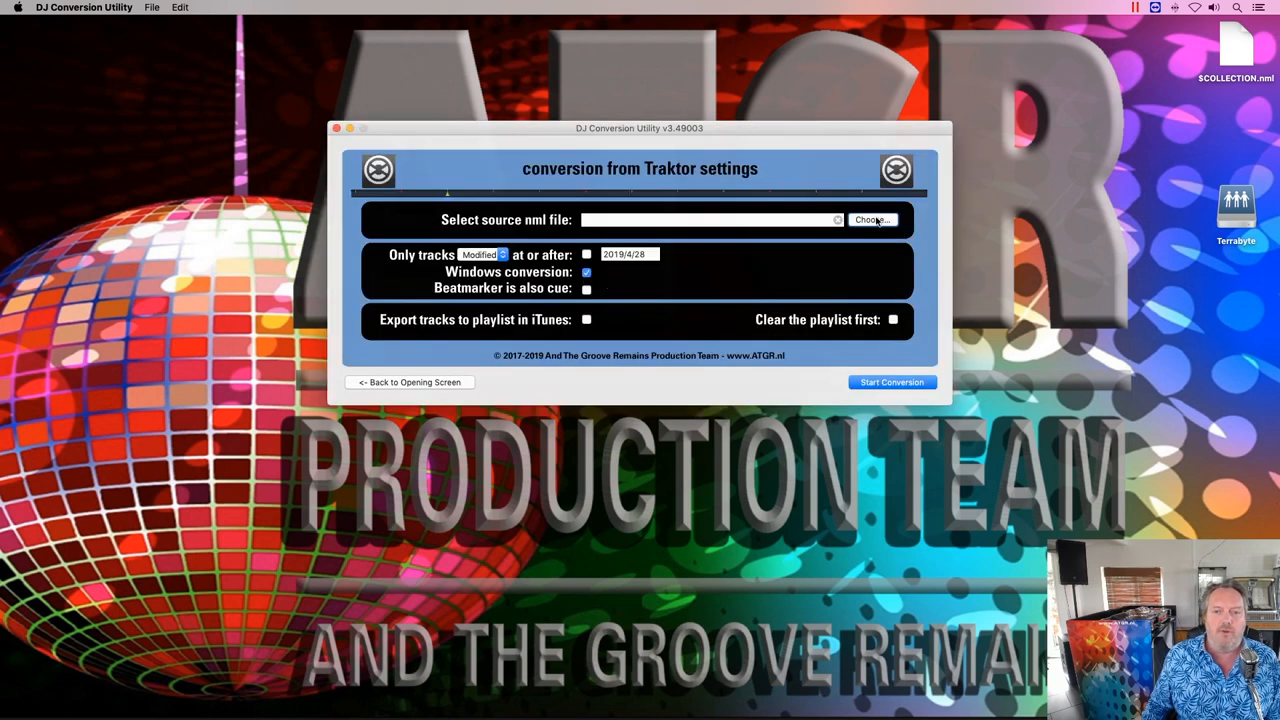
click(872, 218)
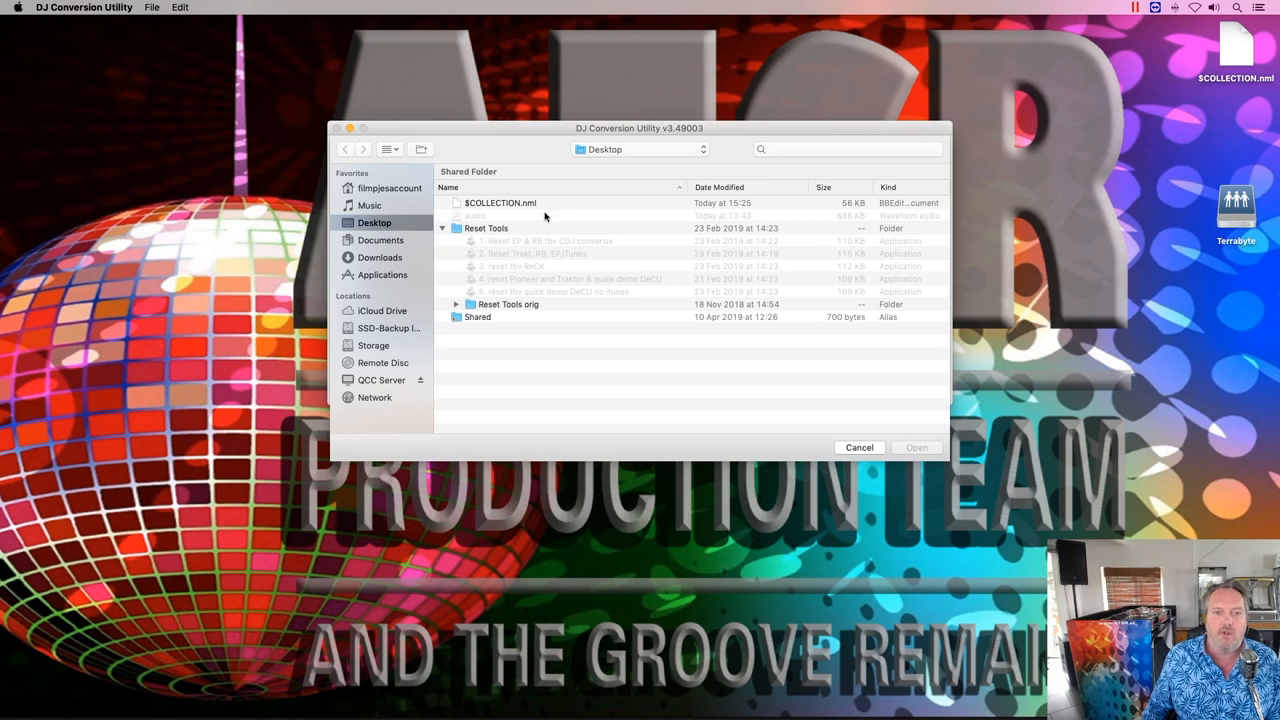
click(500, 202)
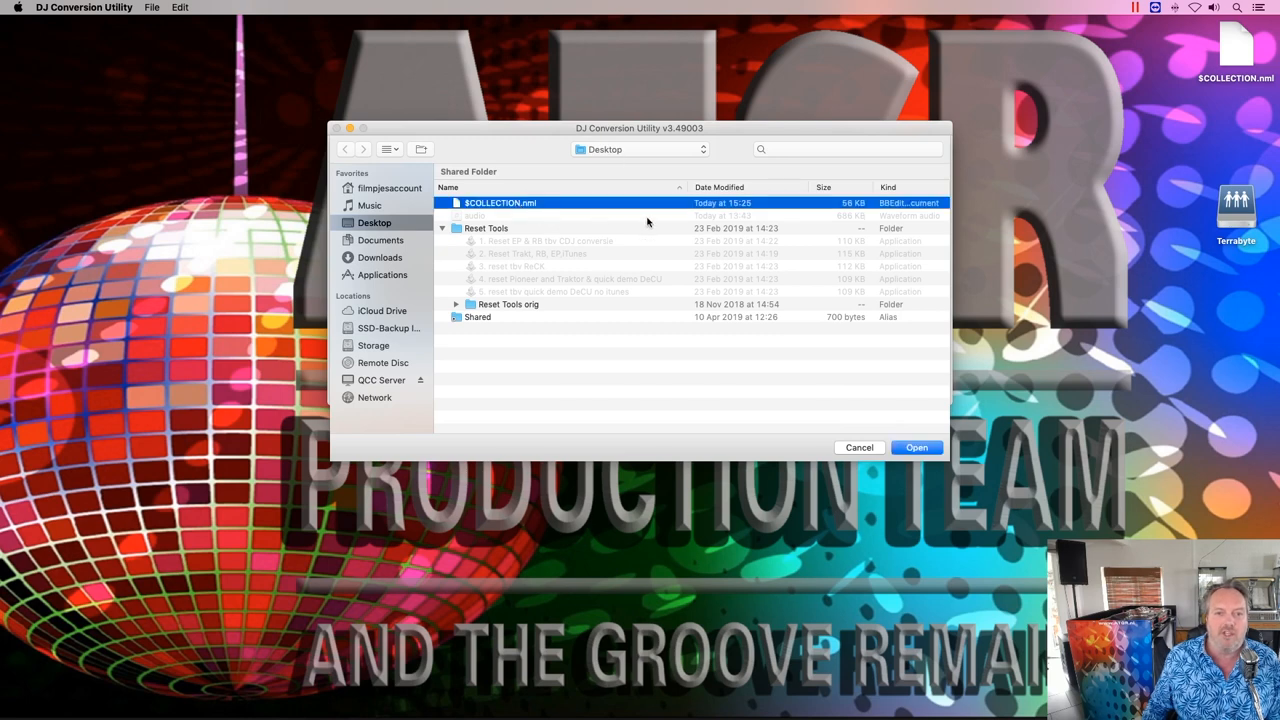
click(916, 448)
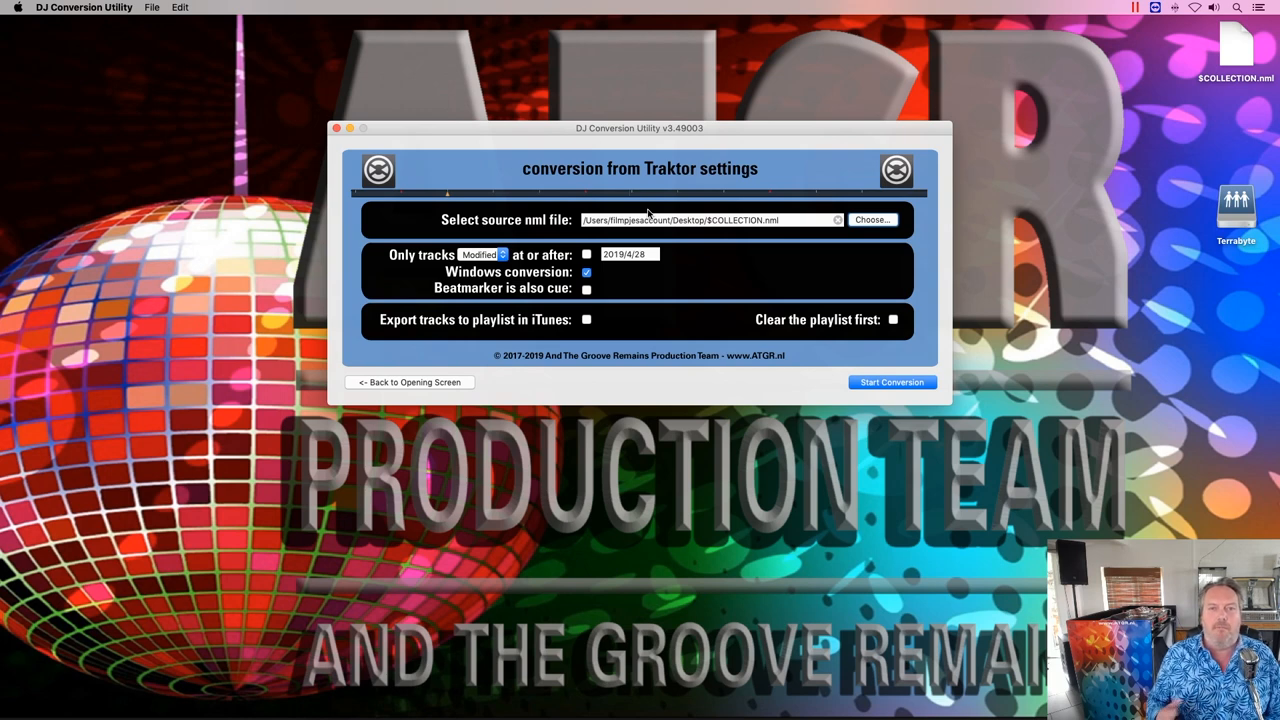
click(586, 288)
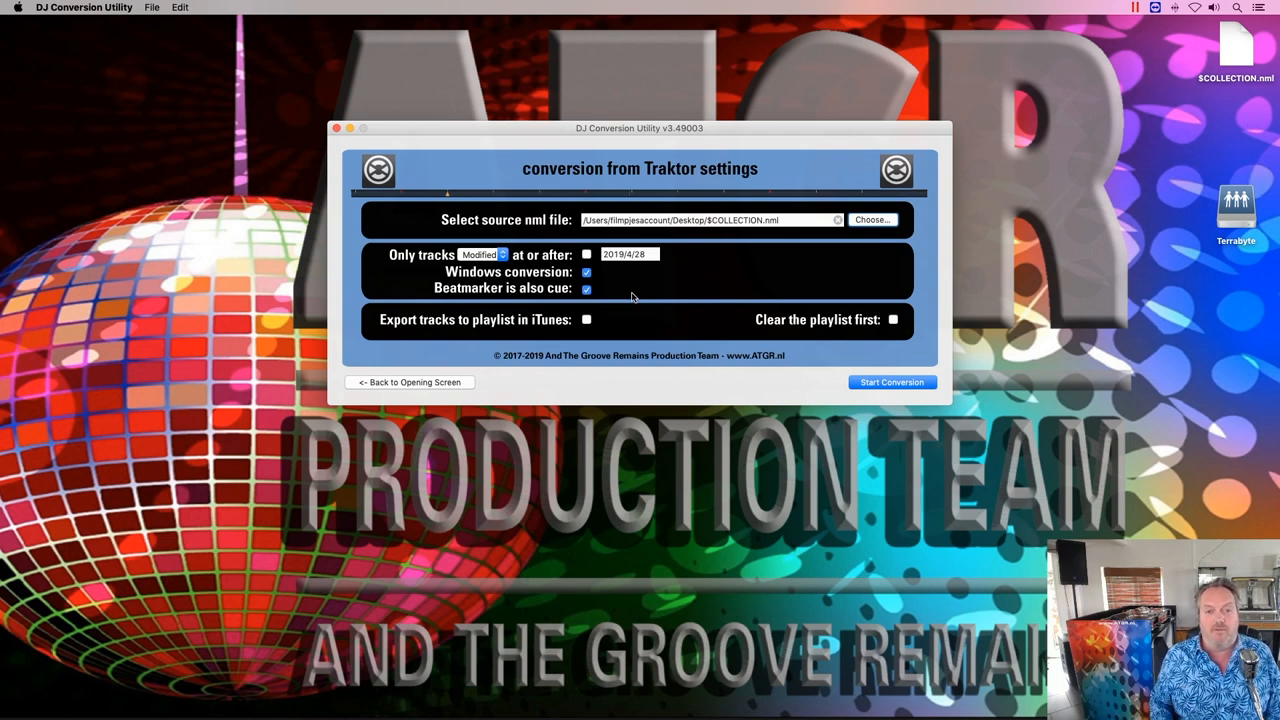
click(892, 382)
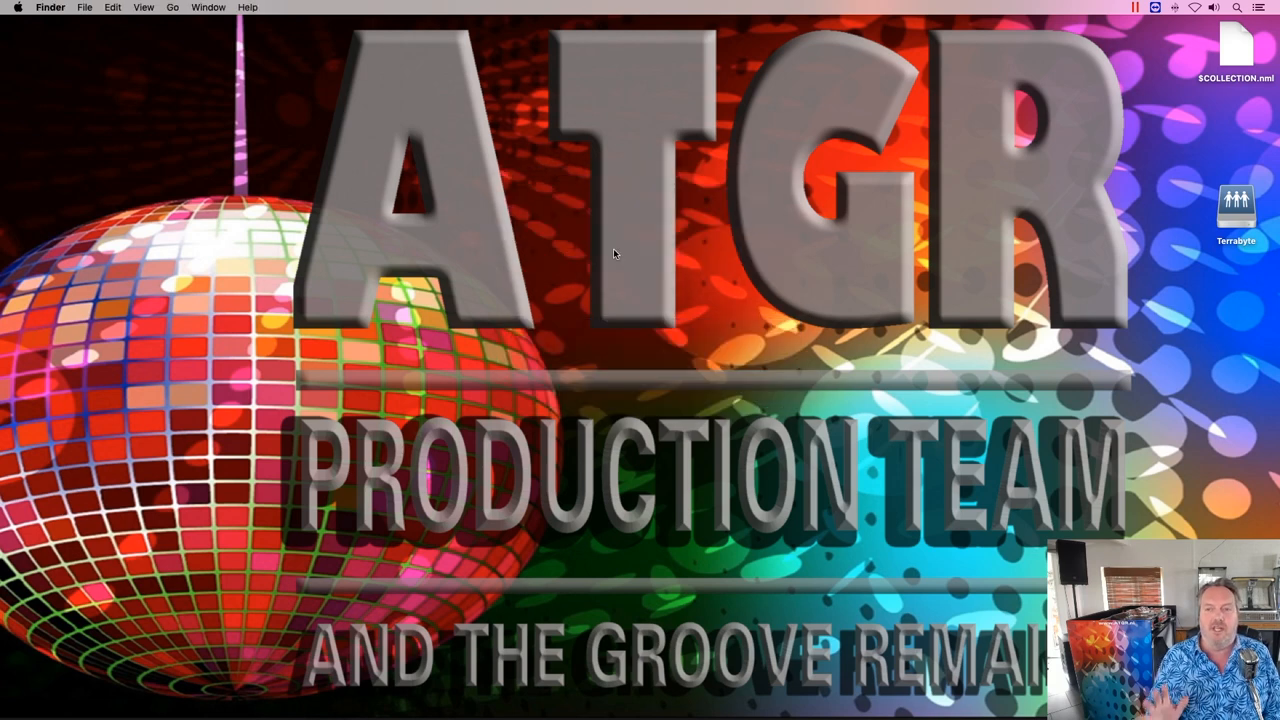
mouse_move(616, 432)
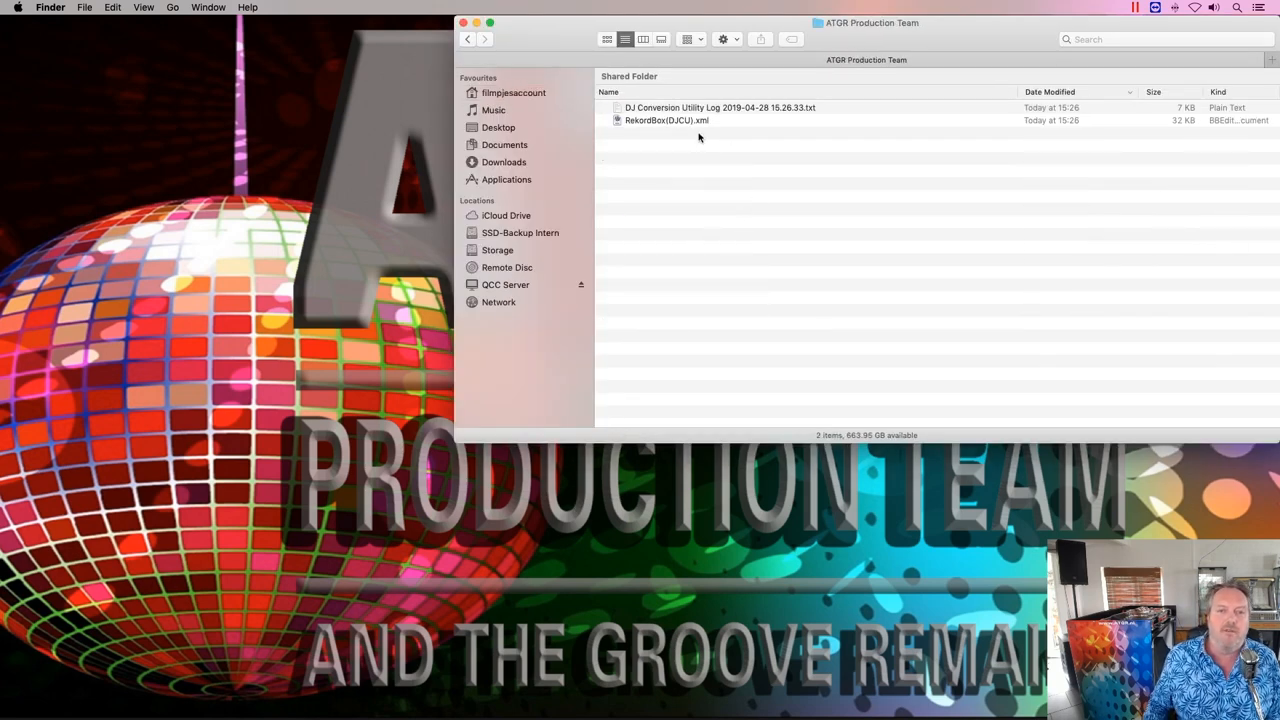
Step: Select the converted RekordboxDJCU.xml in the ATGR Production Team folder
click(666, 120)
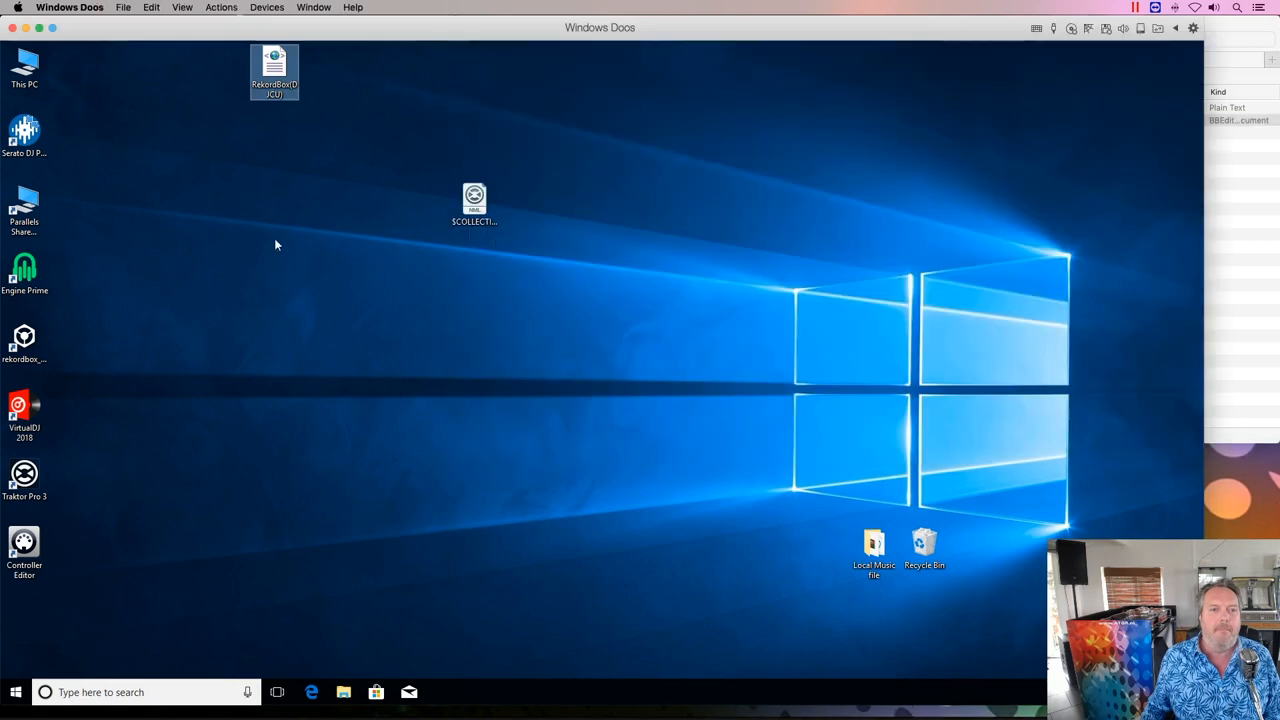
Step: Bring the converted RekordboxDJCU.xml onto the Windows desktop and reach rekordbox
click(296, 300)
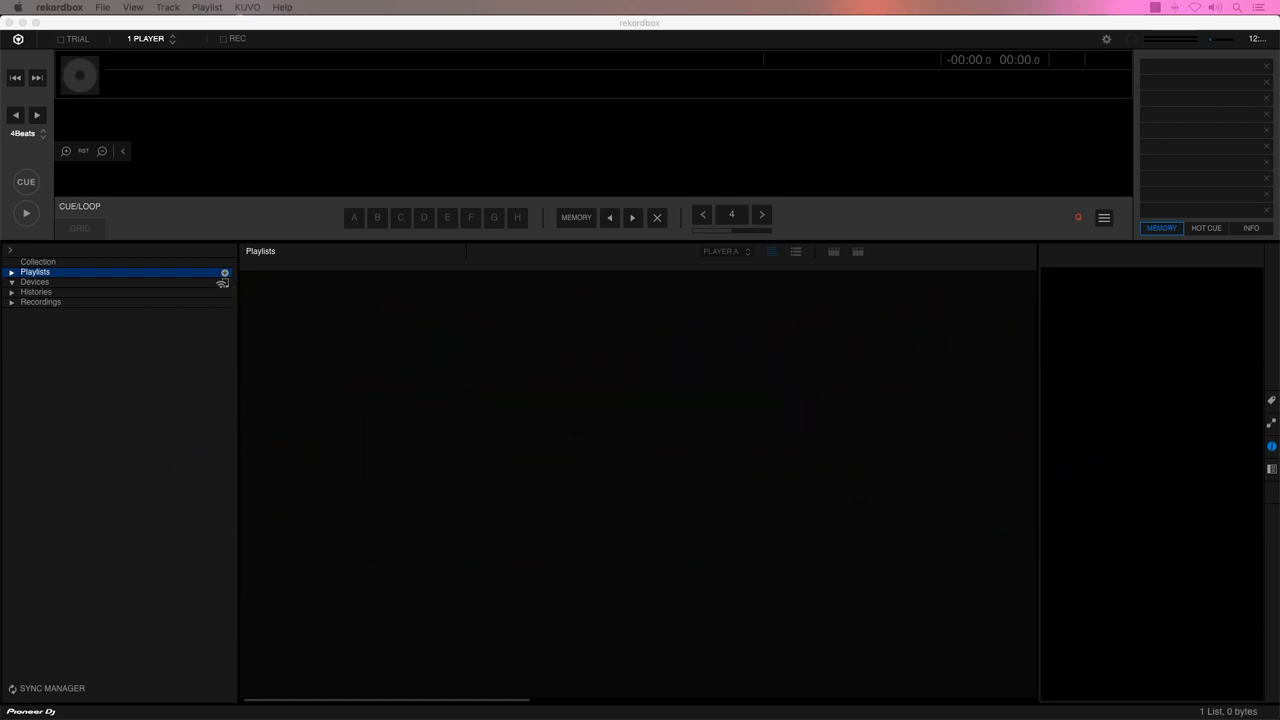
Step: Expand Playlists to reveal 'This is a Rekordbox playlist' and bring up rekordbox Preferences
click(38, 260)
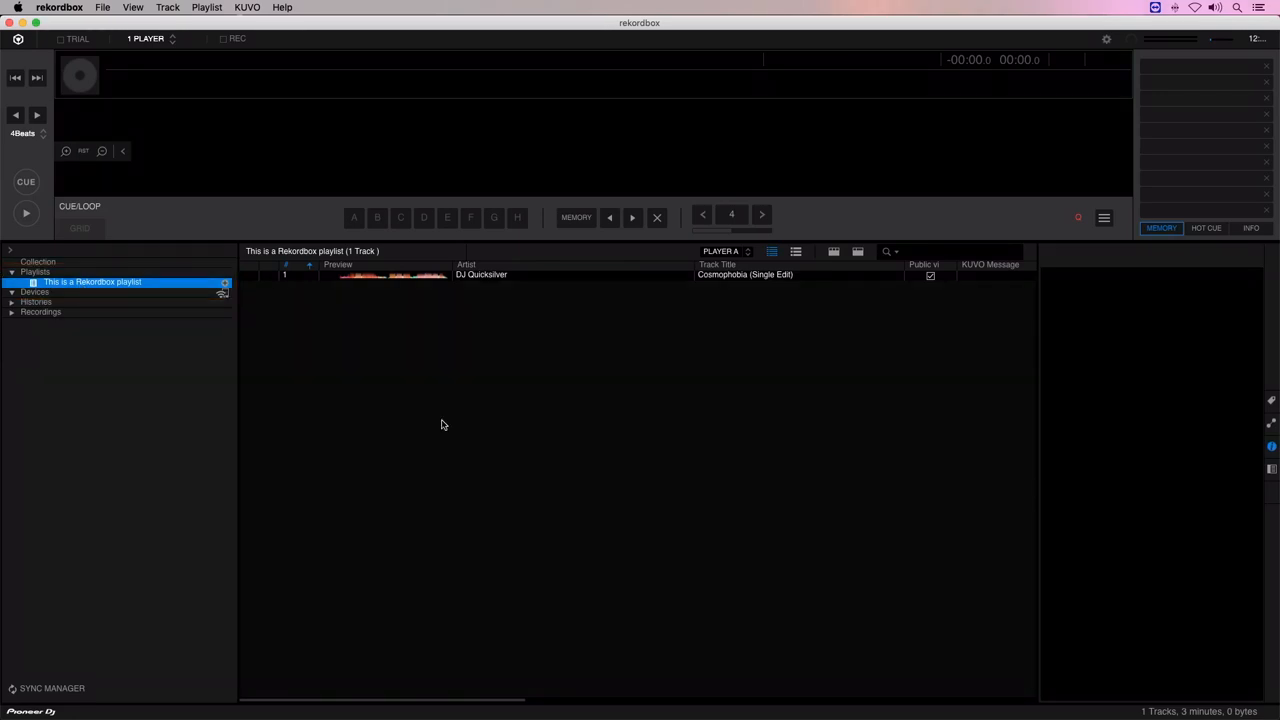
click(58, 8)
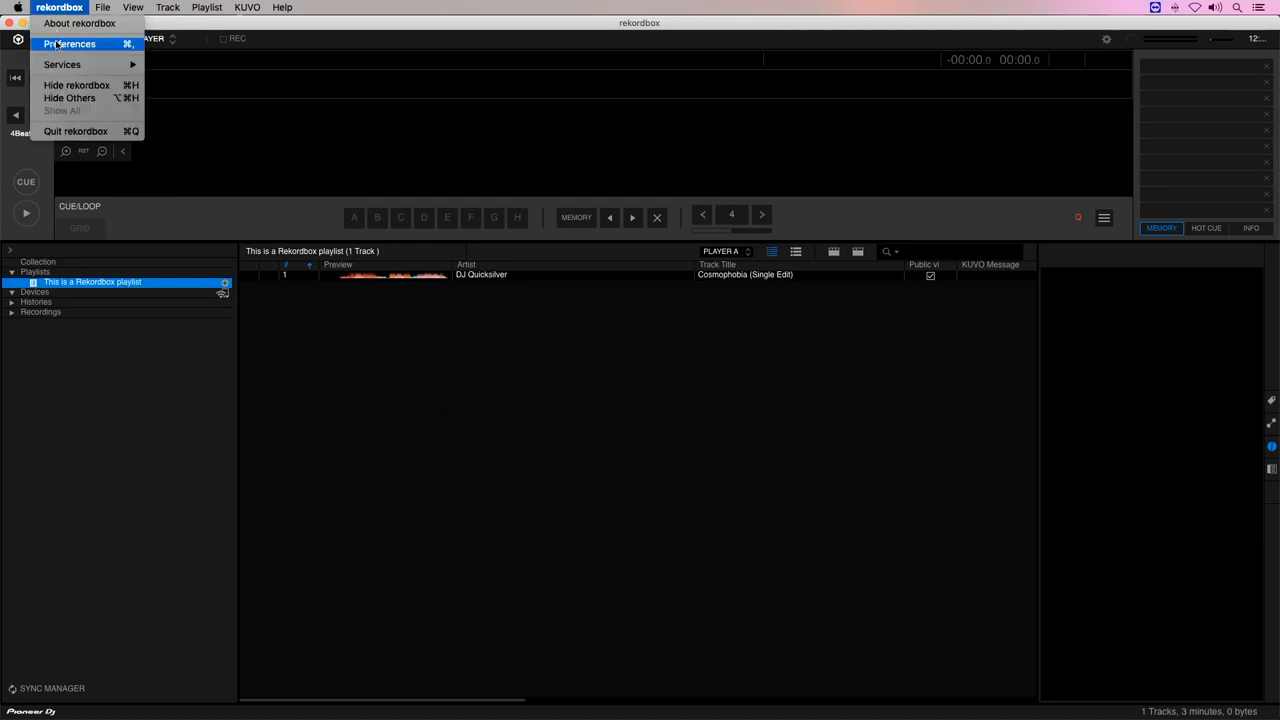
click(70, 44)
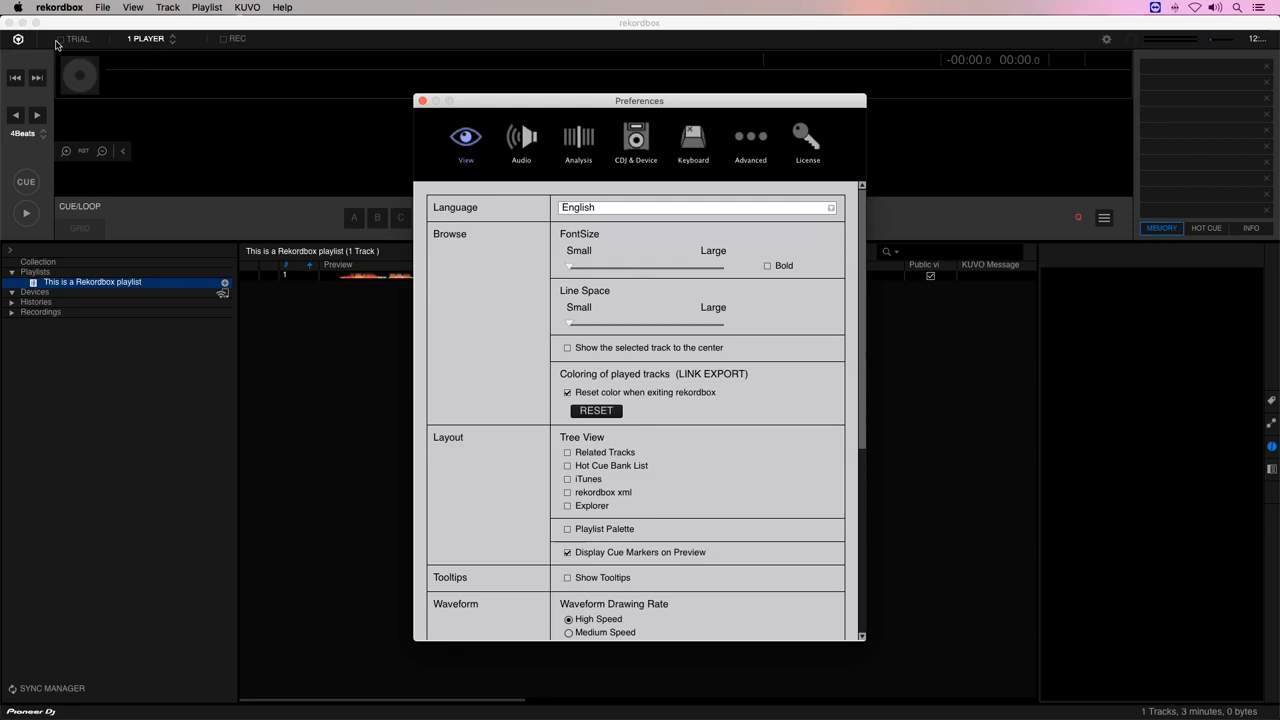
mouse_move(344, 140)
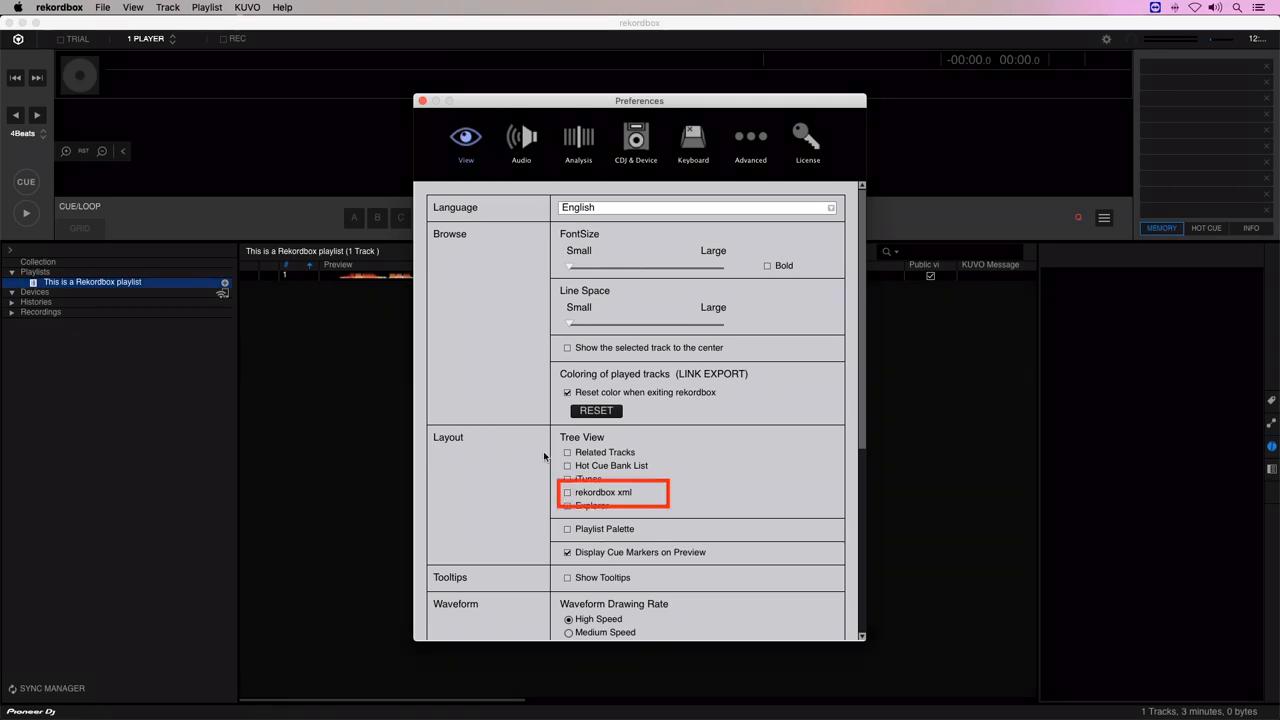
Step: Enable the 'rekordbox xml' tree view and switch to the Analysis preferences
click(568, 492)
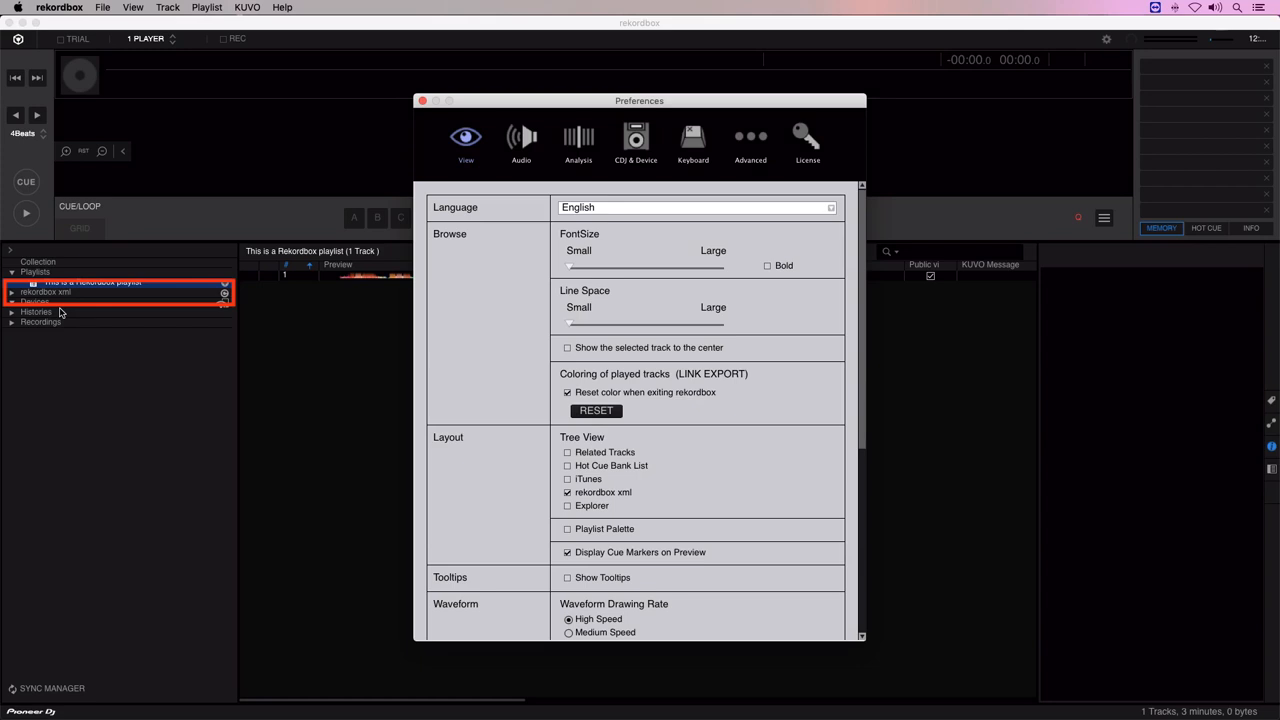
click(578, 136)
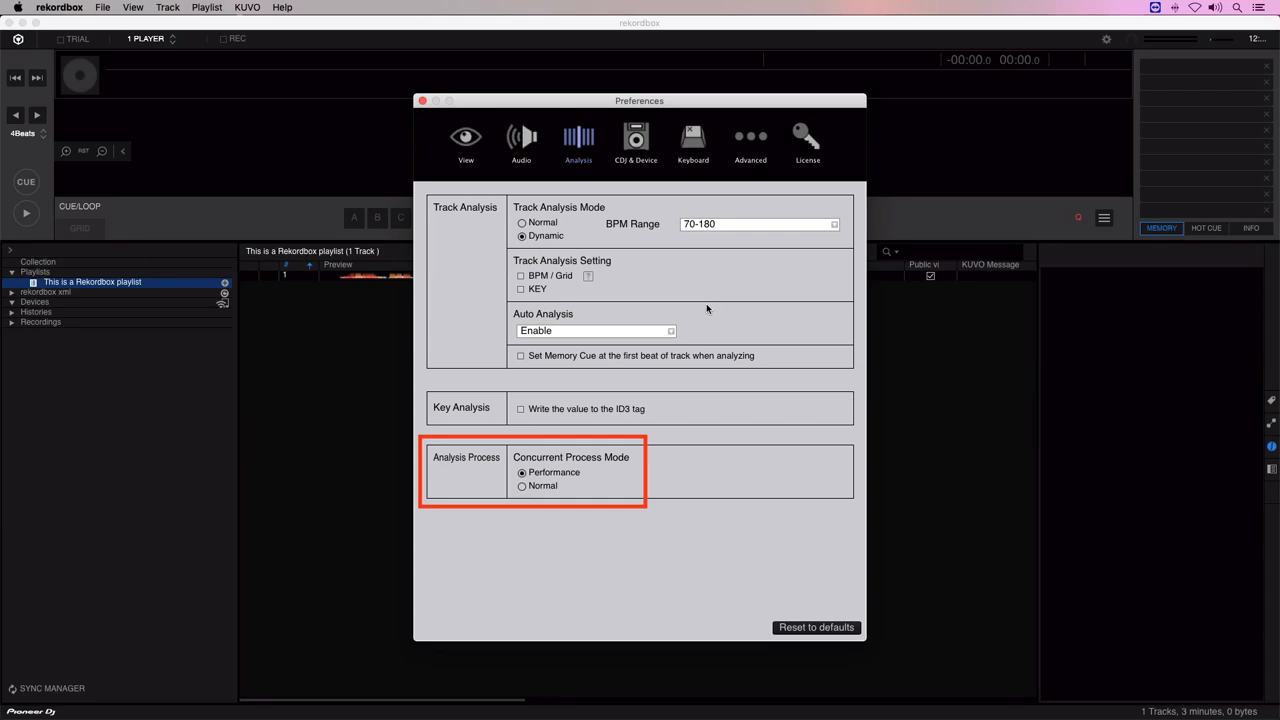
Step: Show the Advanced Database preferences with the imported rekordbox xml library path
click(750, 136)
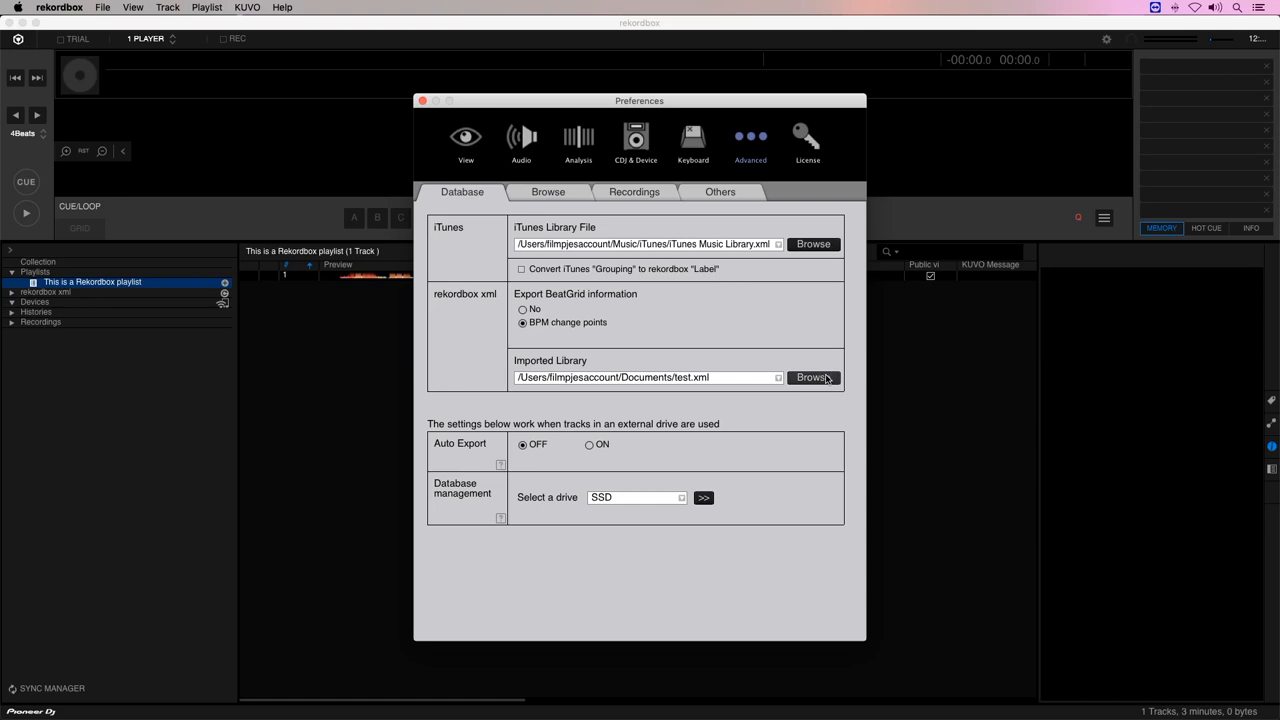
Step: Point the imported library to the converted XML in ATGR Production Team and close Preferences
click(812, 376)
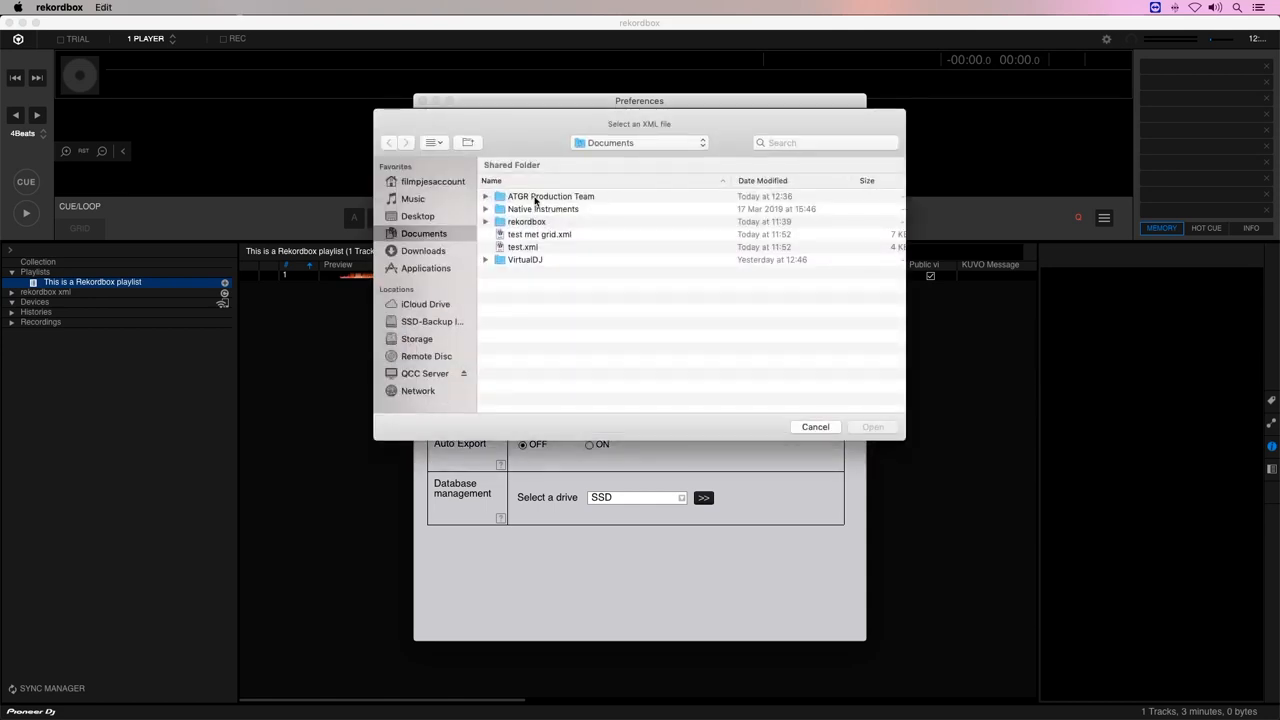
click(816, 428)
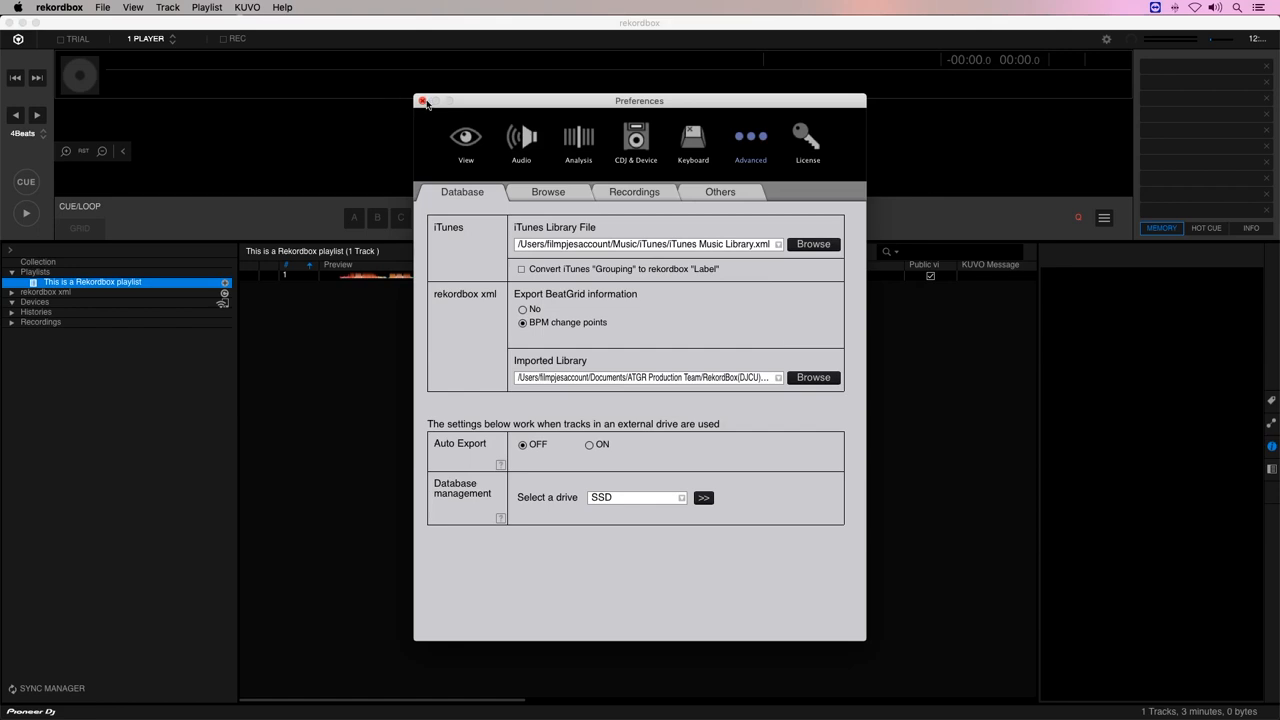
click(424, 100)
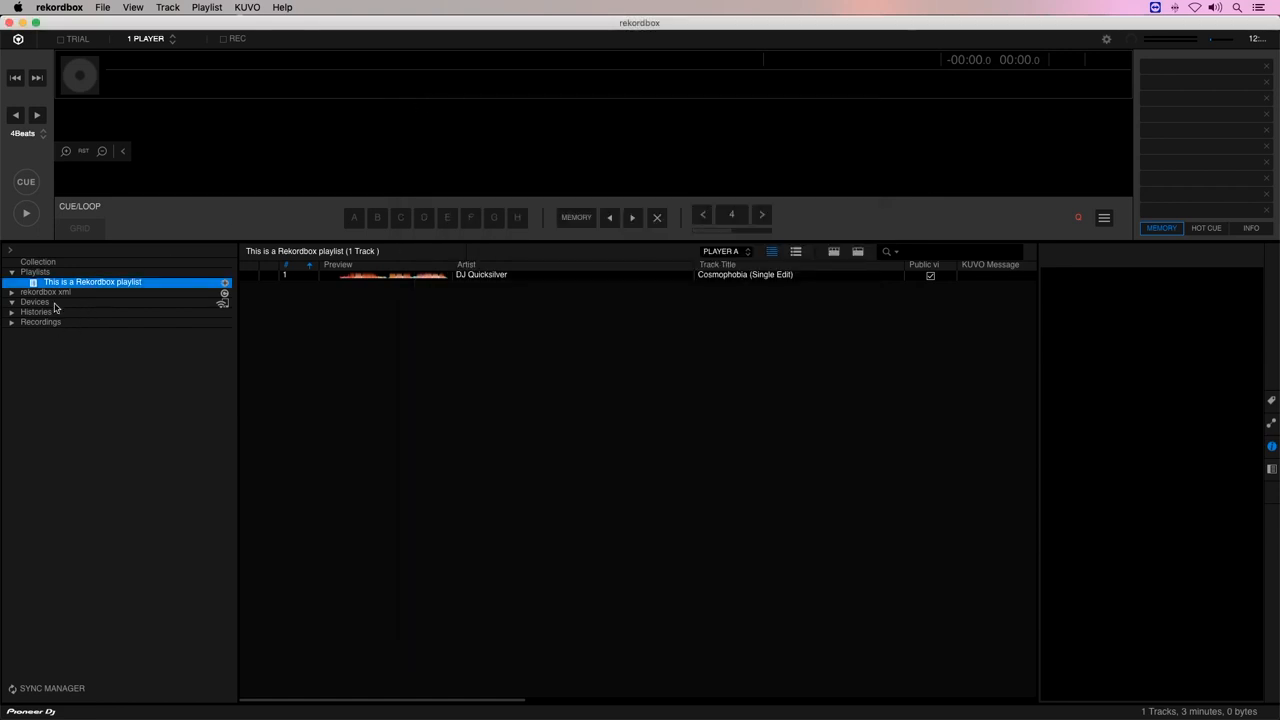
Step: Import the converted XML playlists, including 'All Tracks with converted Cues/Loops', into Rekordbox's Playlists
click(12, 292)
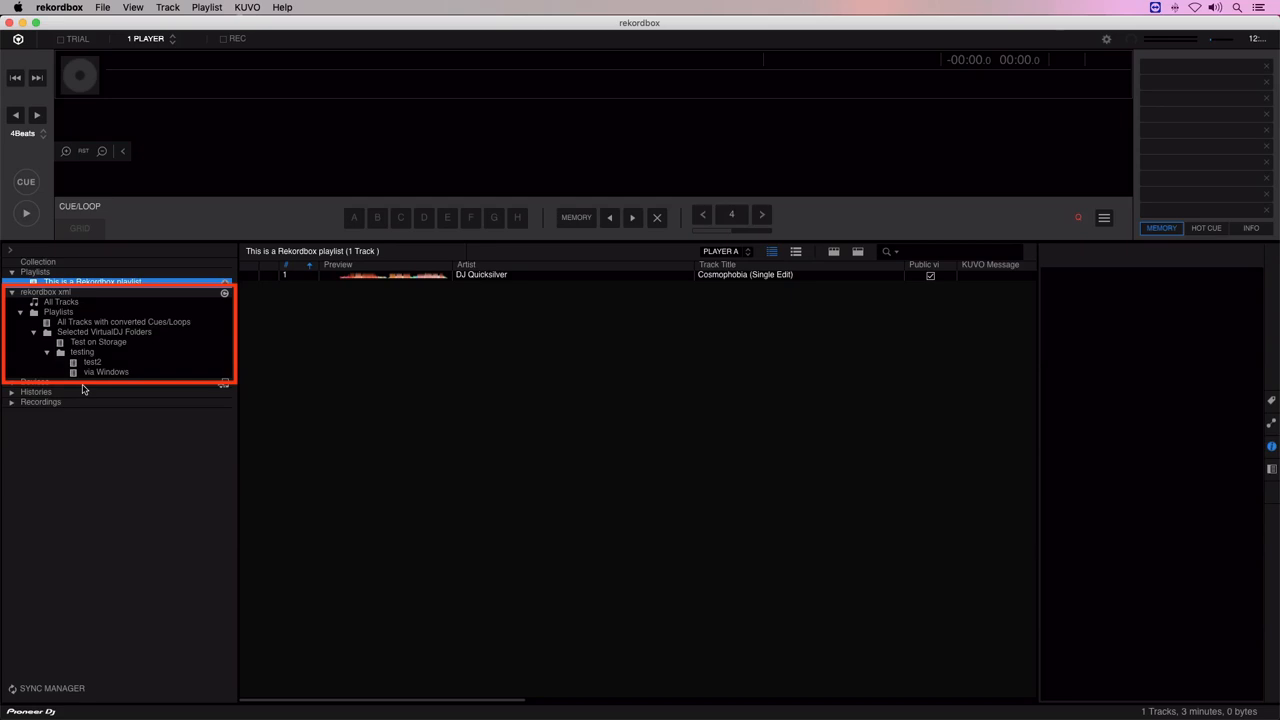
click(124, 322)
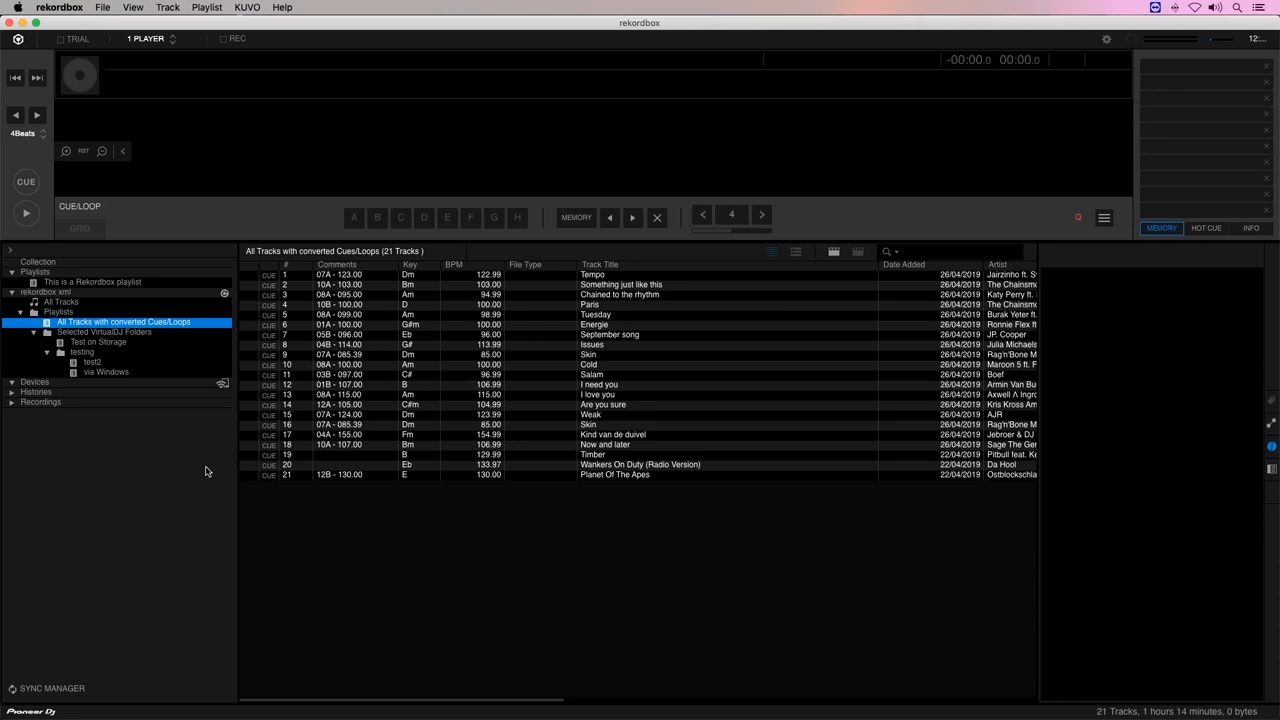
mouse_move(78, 314)
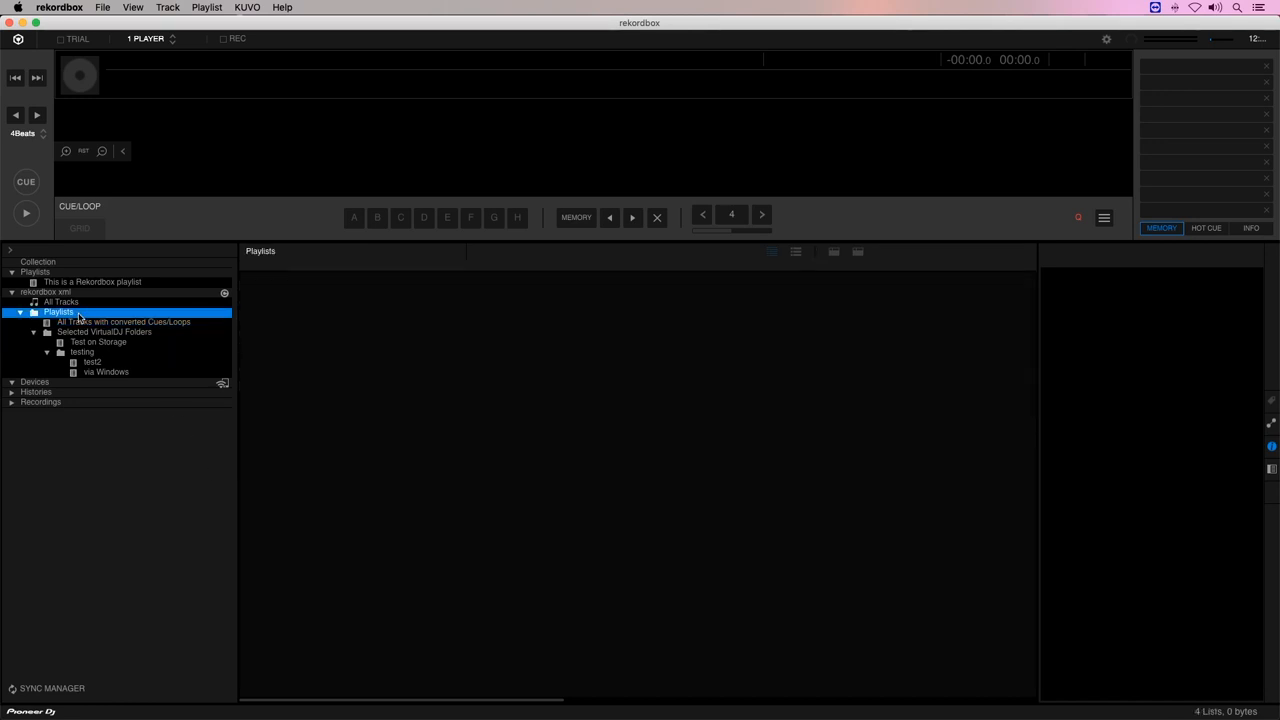
right_click(58, 312)
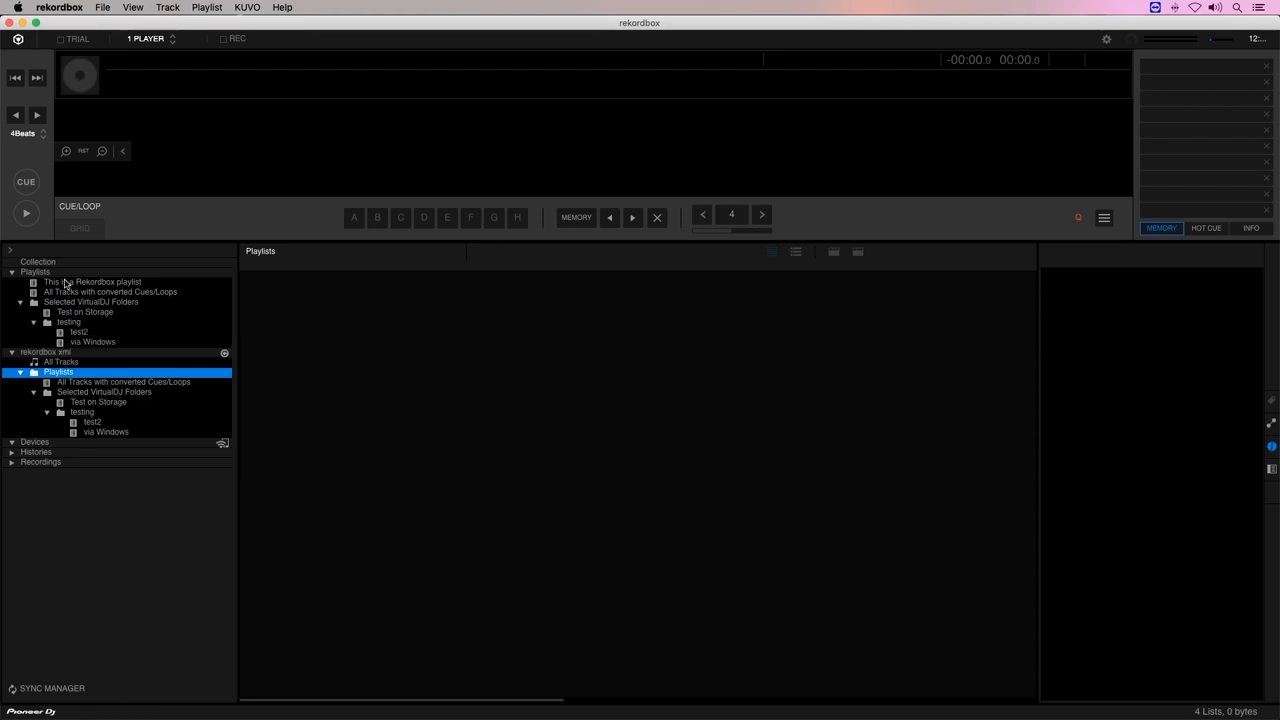
click(38, 260)
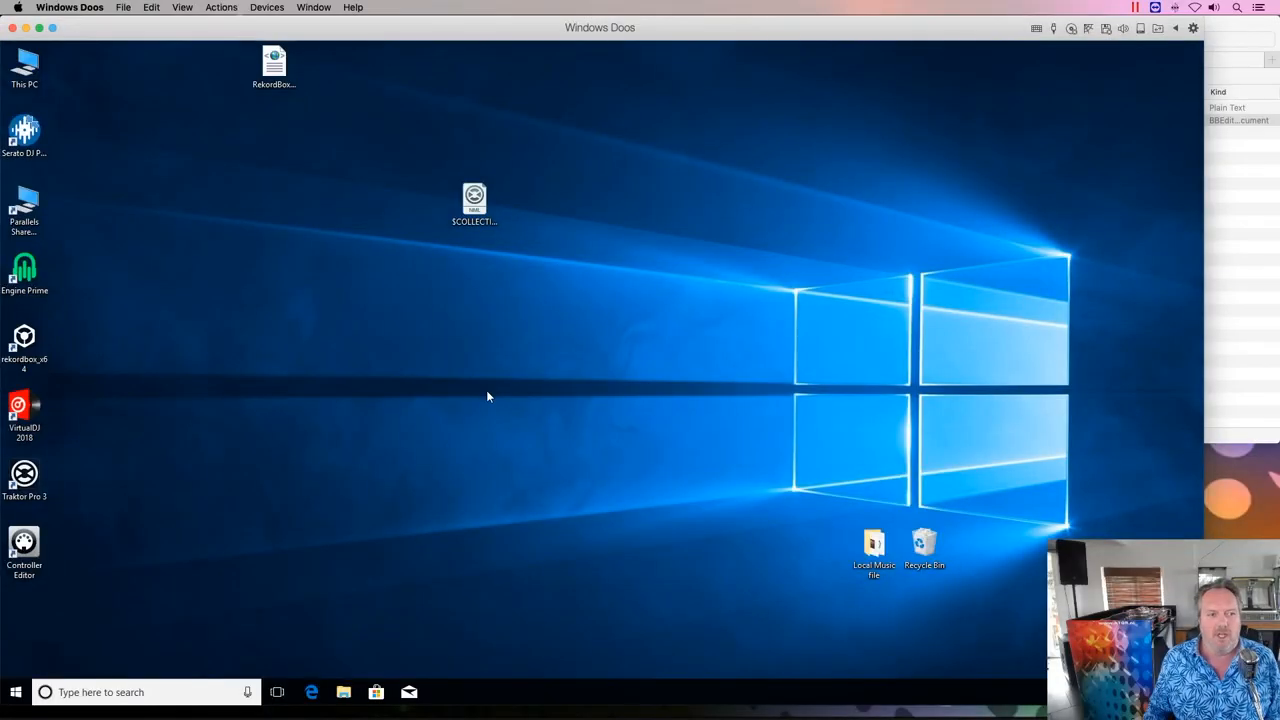
Step: Launch rekordbox inside the Windows virtual machine from the desktop
click(24, 342)
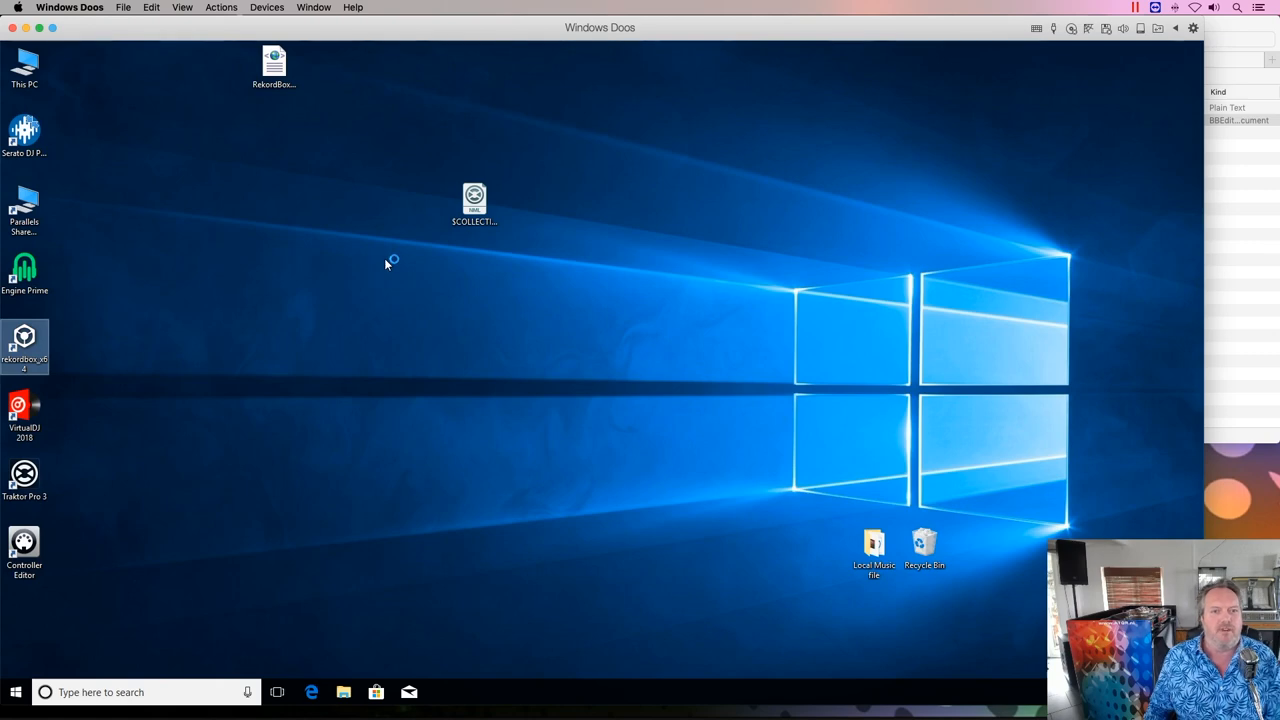
click(474, 204)
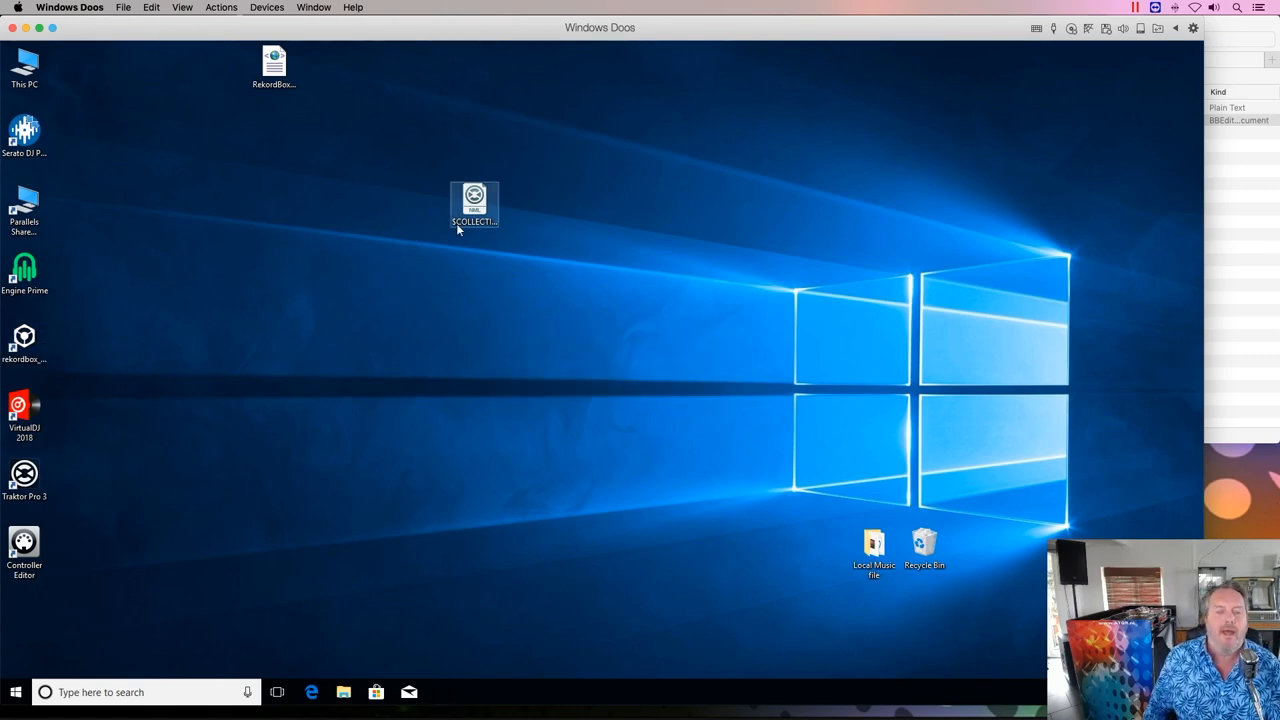
double_click(474, 200)
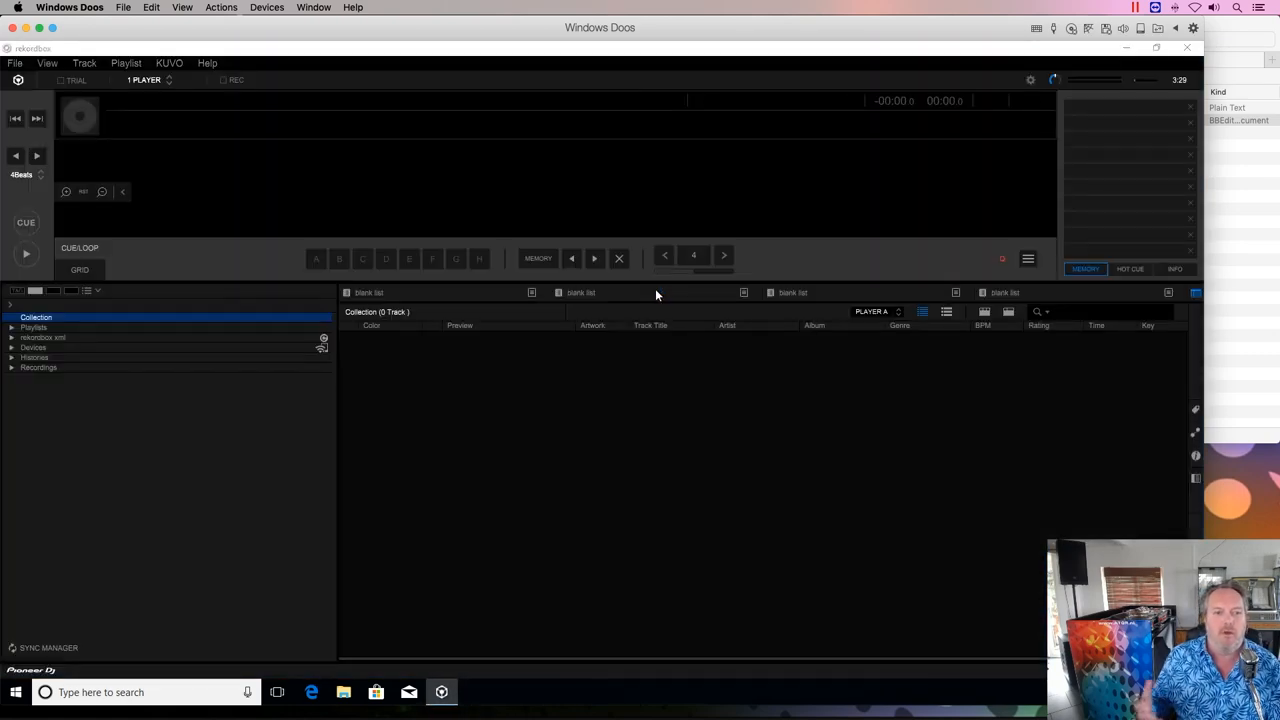
Step: Import the XML playlists into Windows rekordbox and show the 'test local' playlist
click(12, 336)
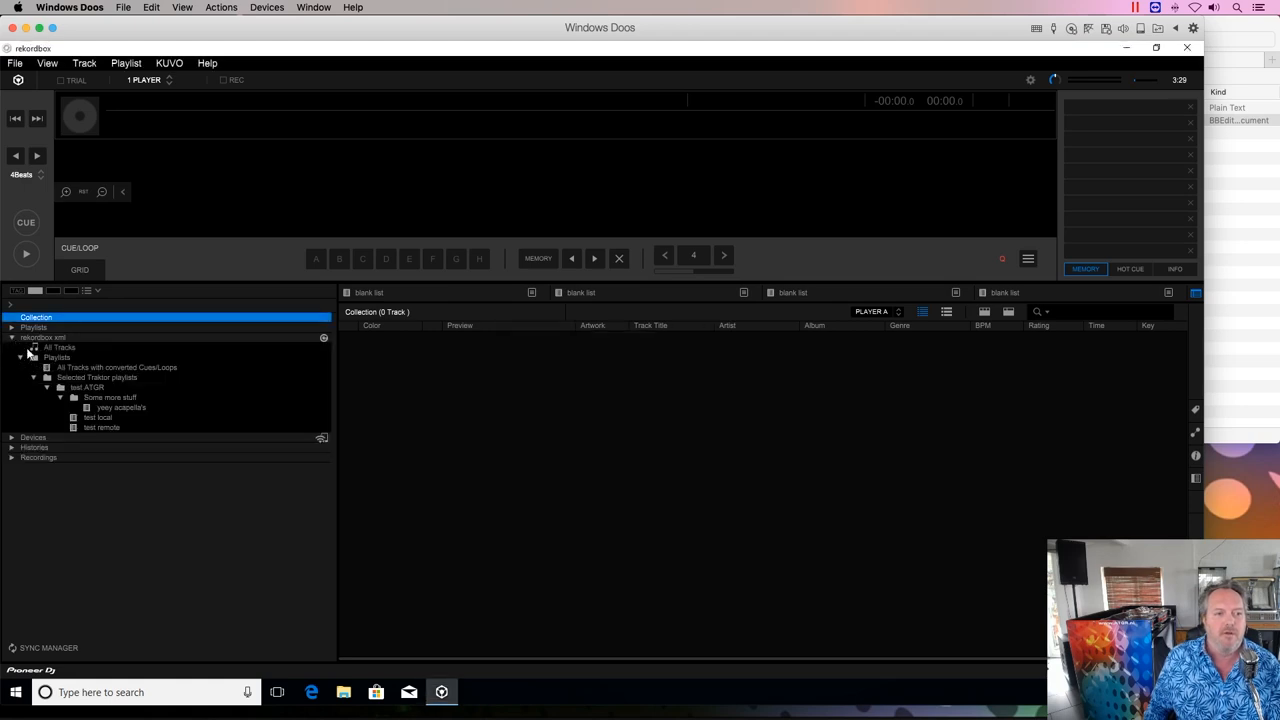
click(56, 356)
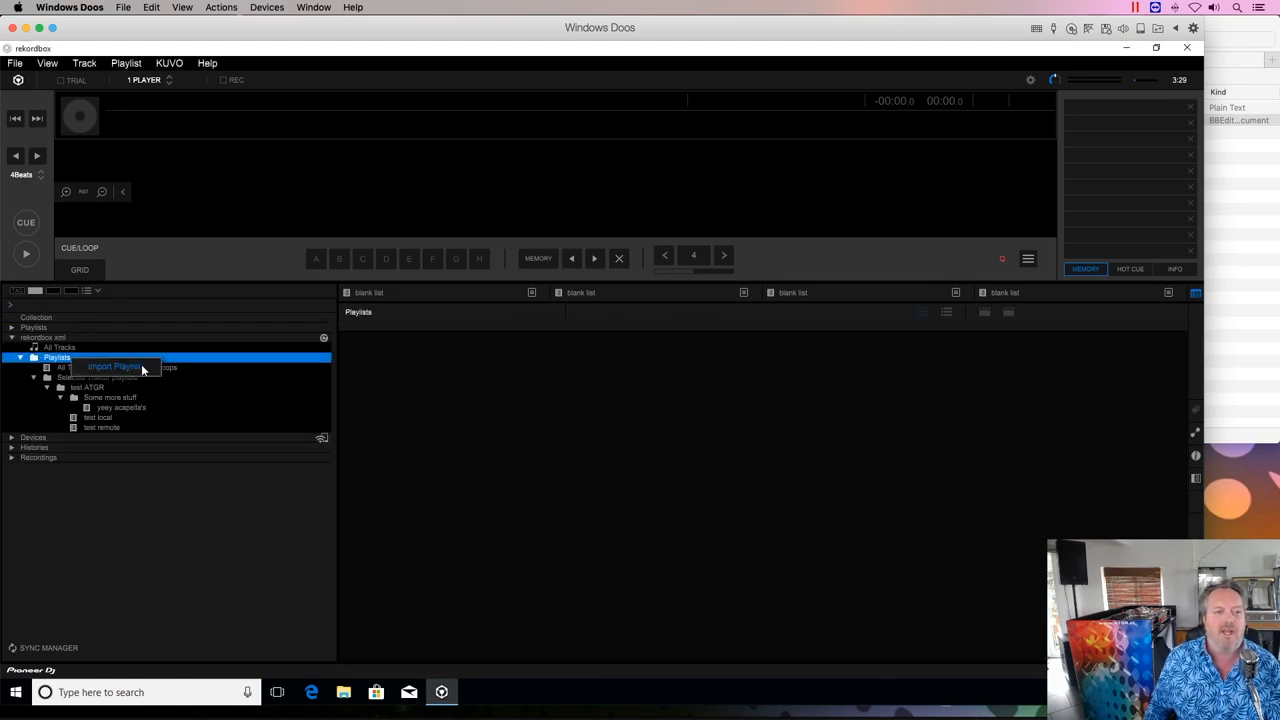
click(112, 366)
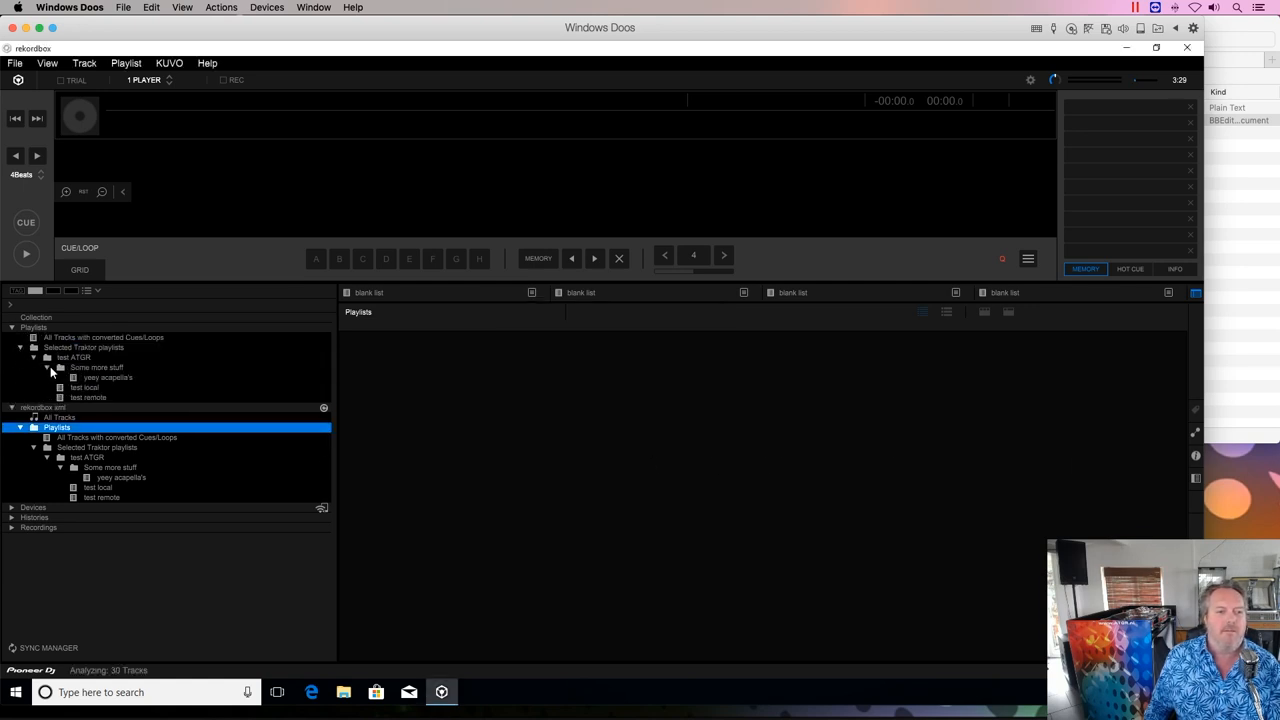
click(84, 388)
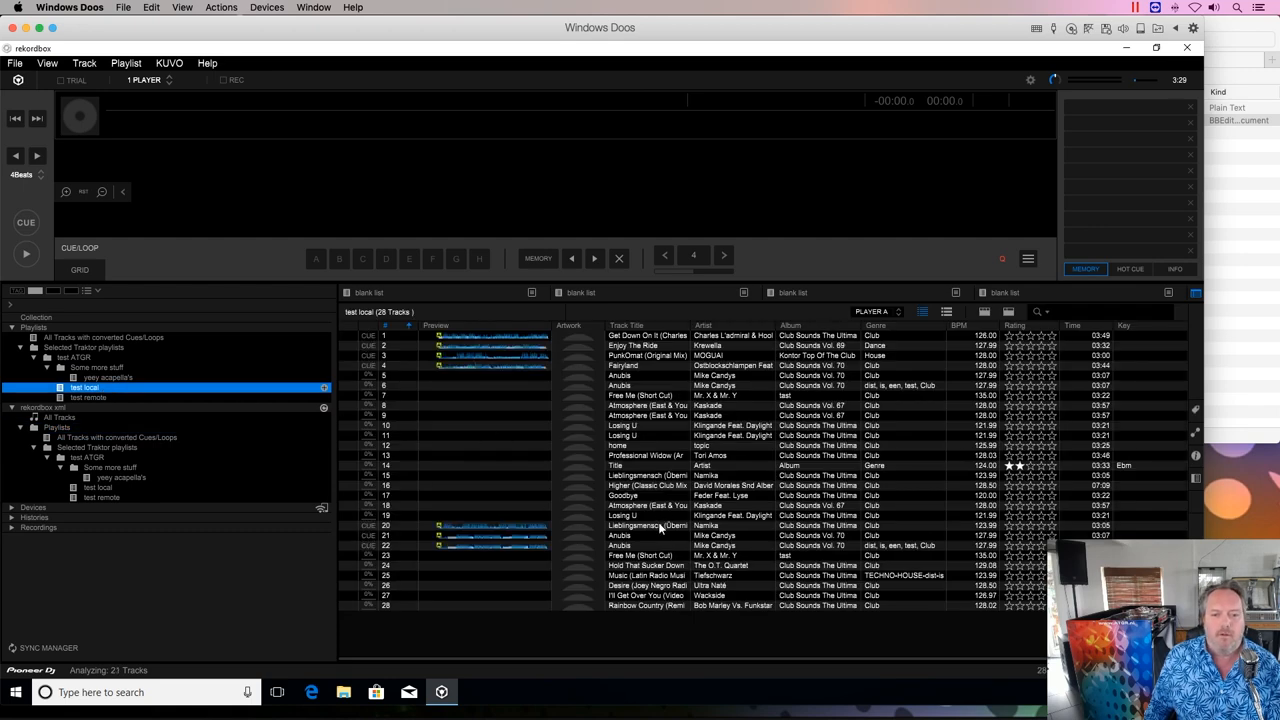
Step: Sort 'test local' by Track Title and load Professional Widow to show its cues and loops
click(626, 324)
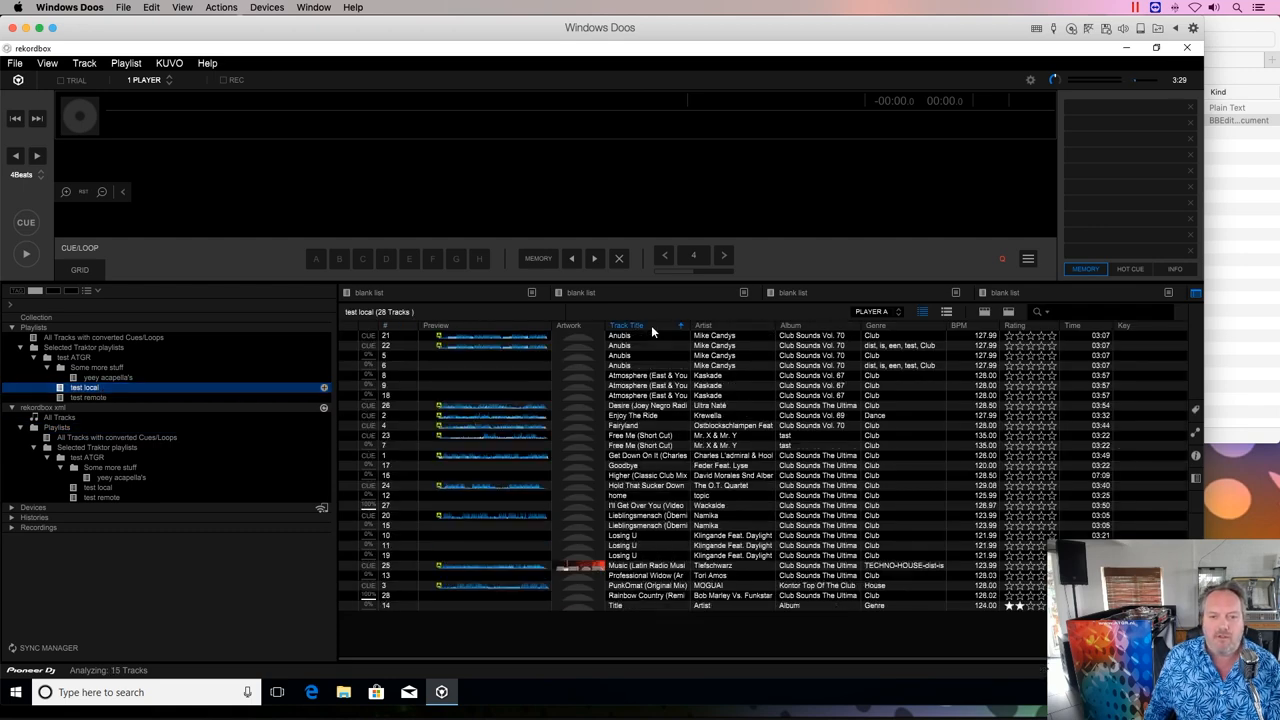
click(648, 564)
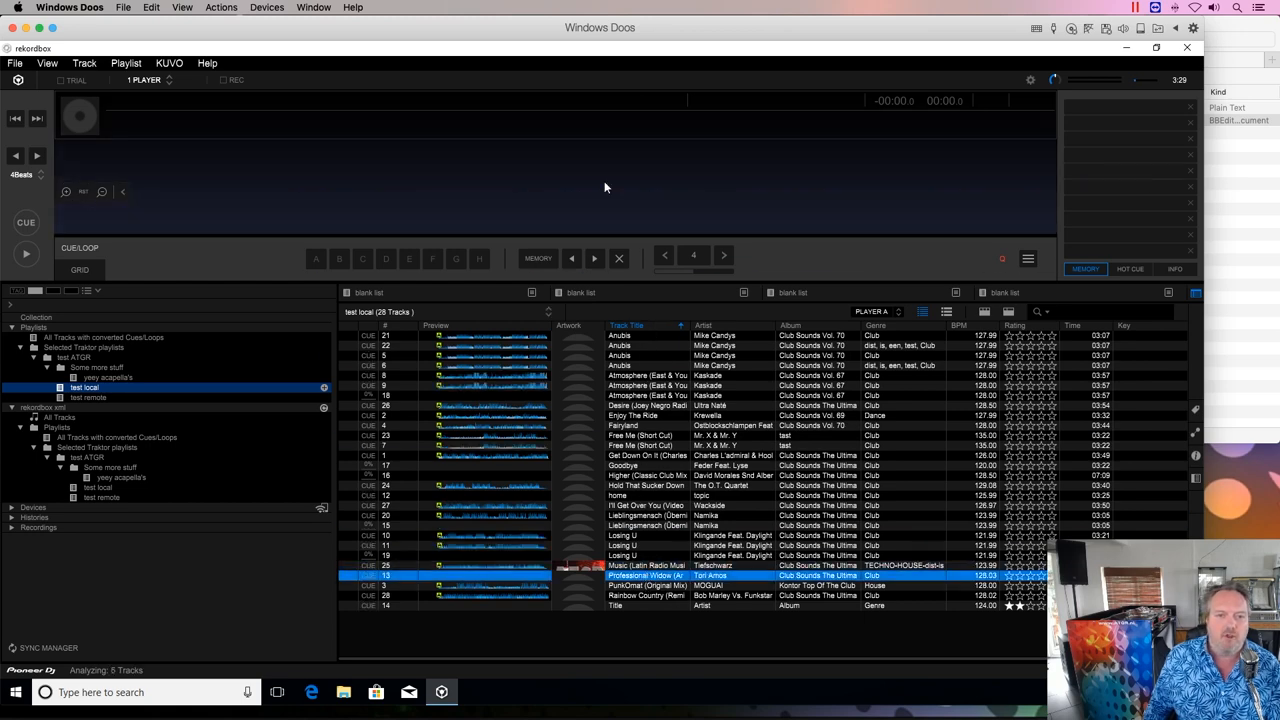
double_click(648, 576)
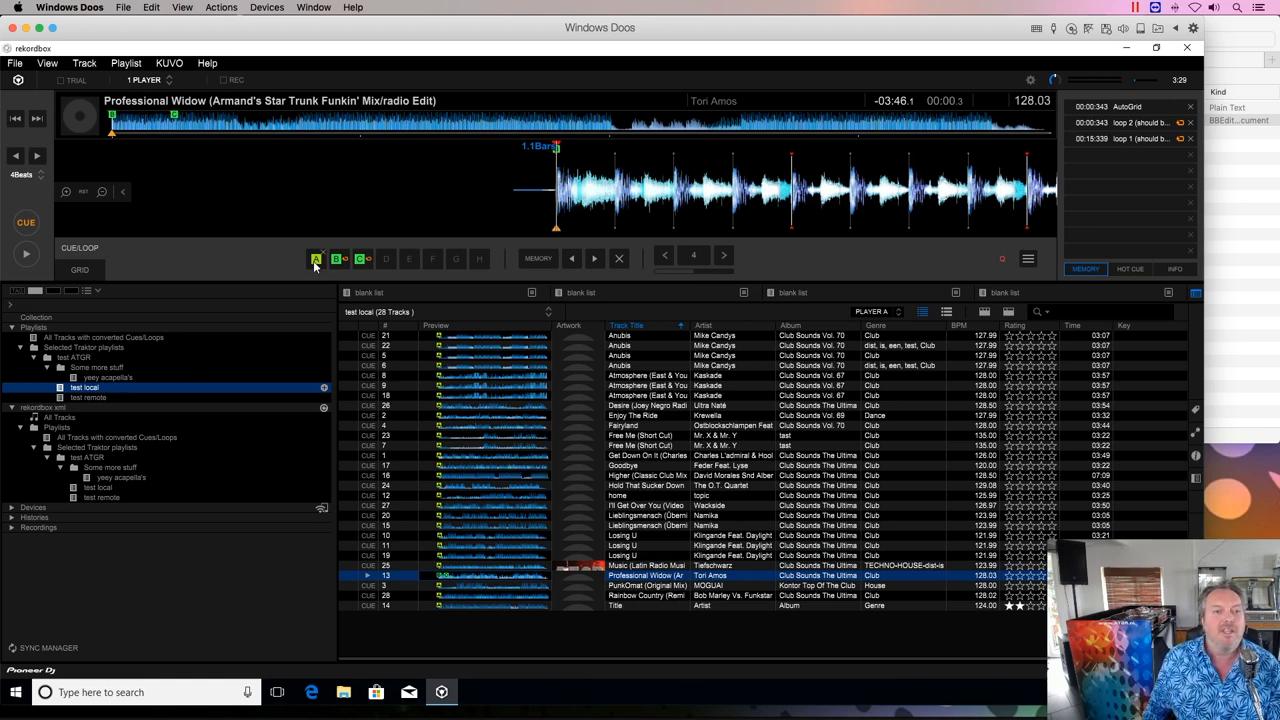
mouse_move(316, 260)
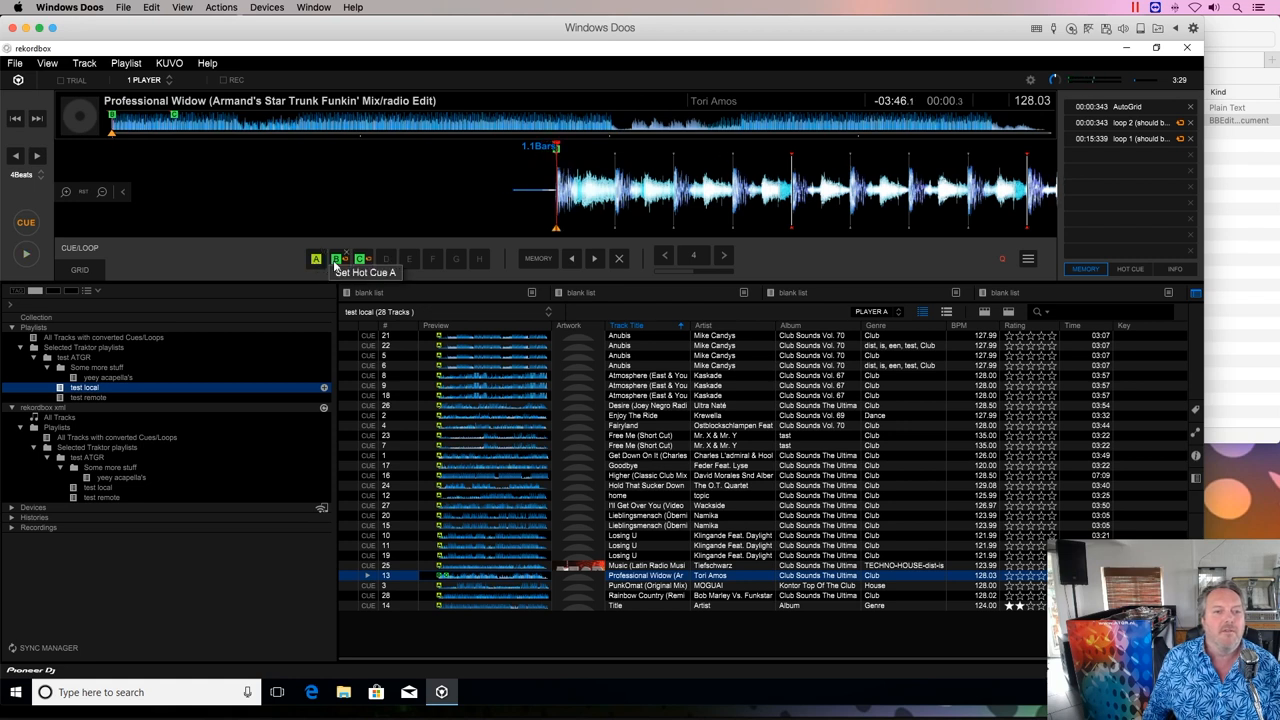
mouse_move(342, 258)
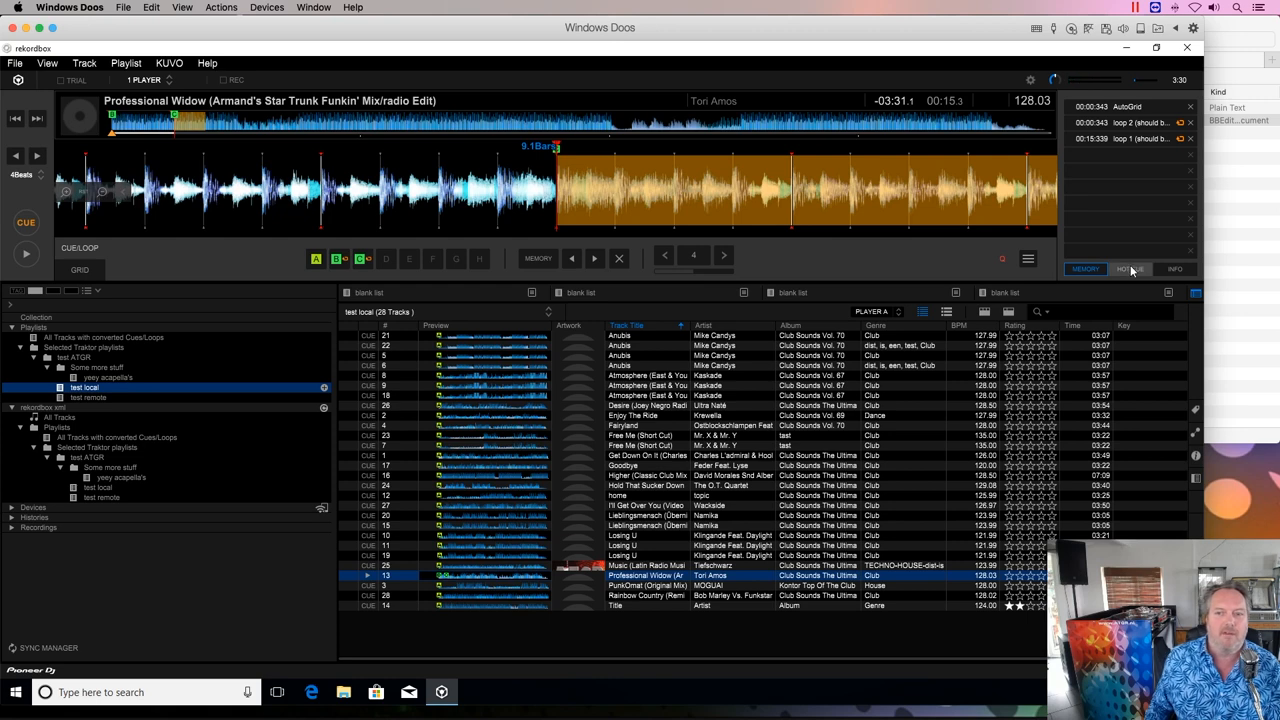
mouse_move(1086, 268)
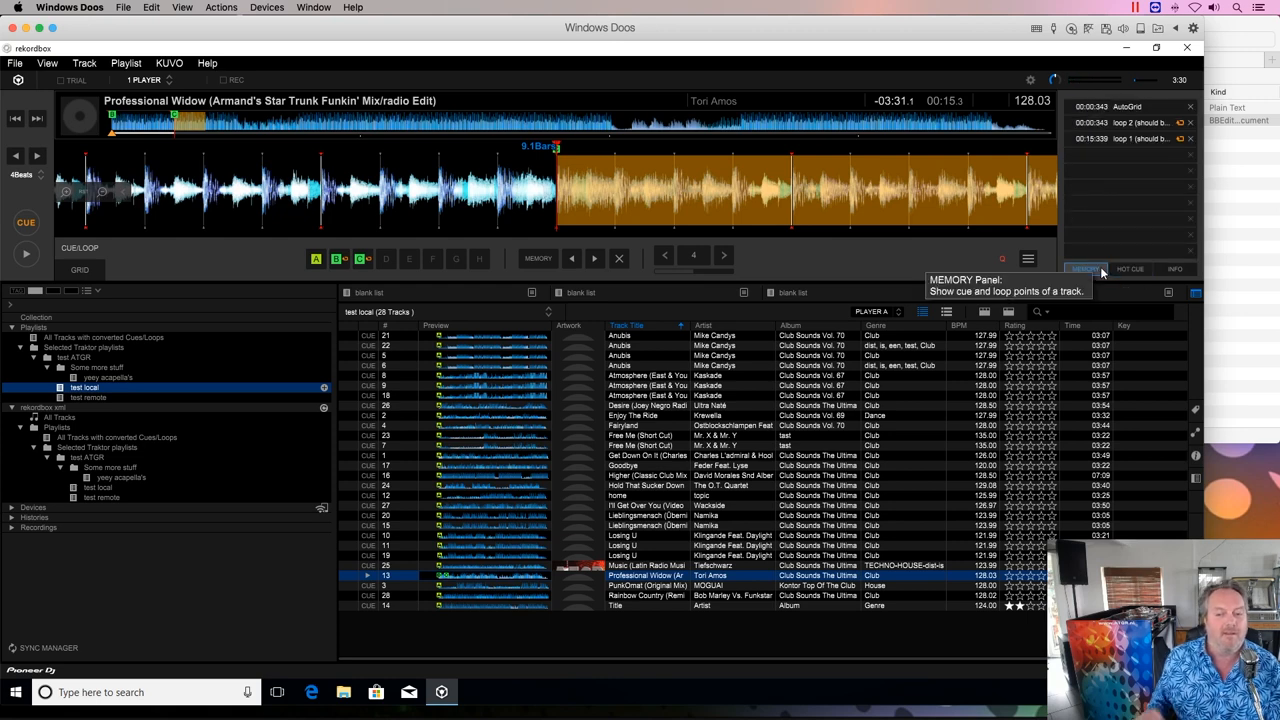